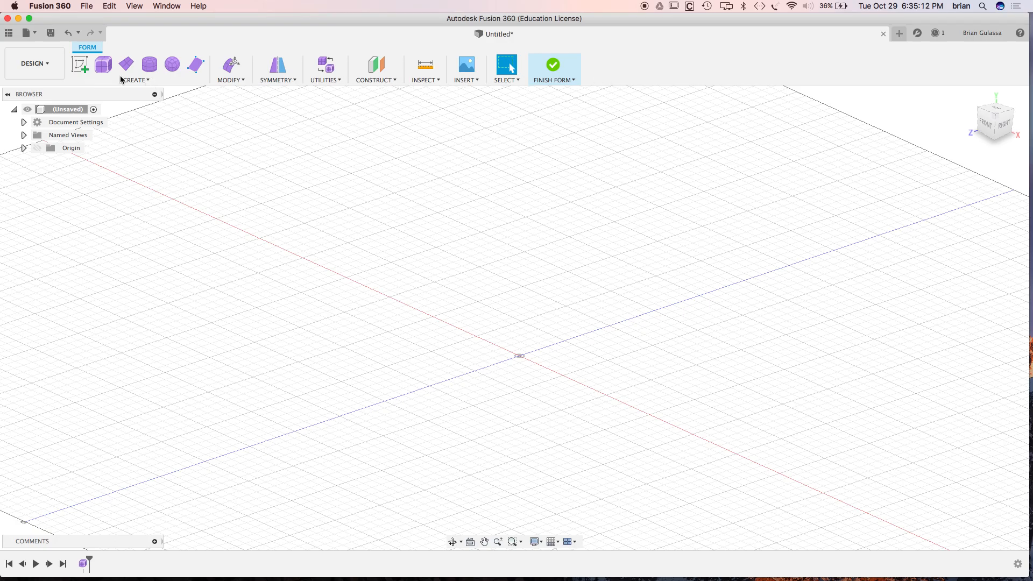
mouse_move(147, 82)
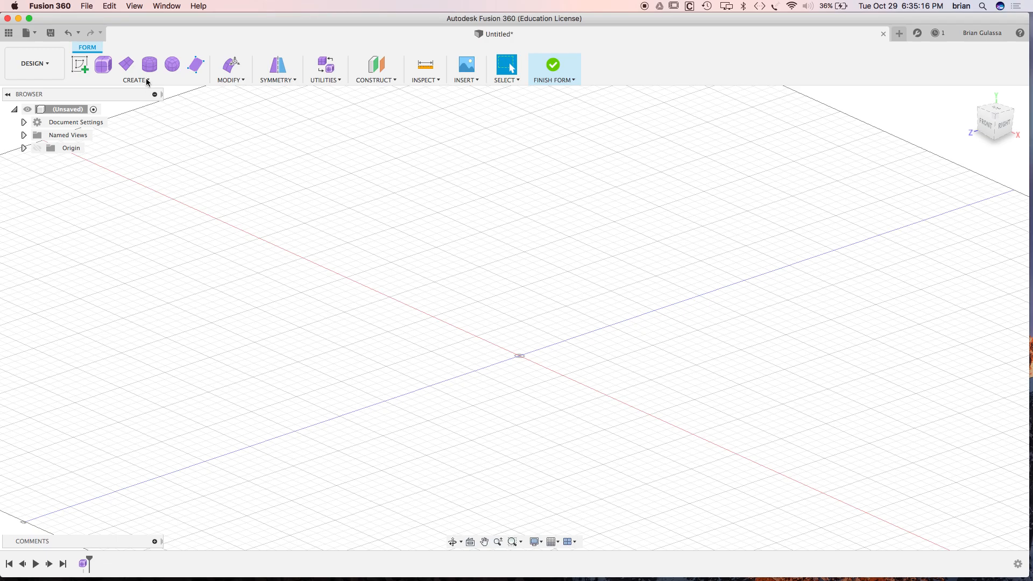
Start the T-spline Face tool from the Form workspace's Create menu
left_click(134, 80)
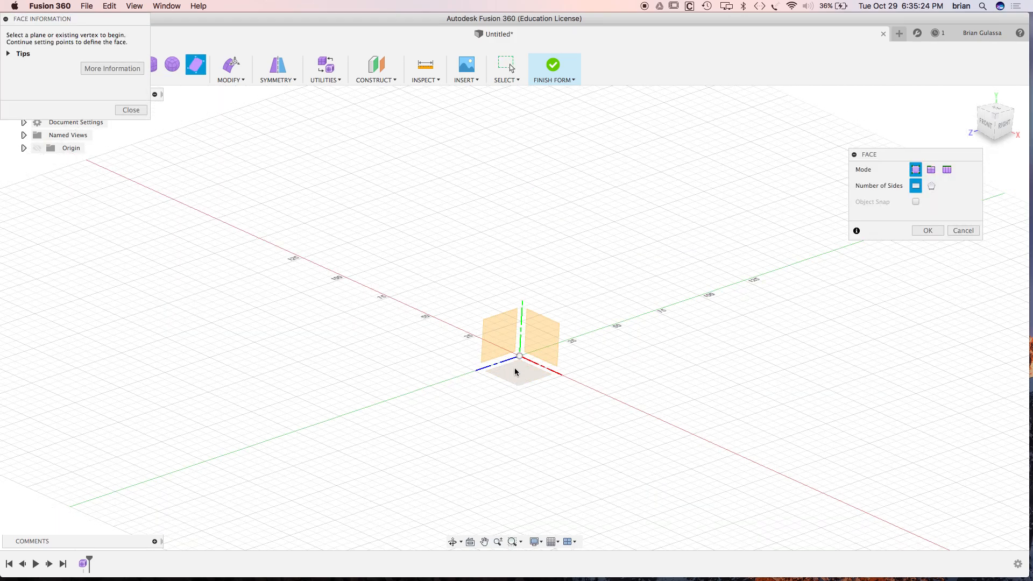
On the XZ plane, draw a quad face and extend it edge by edge along half the spoon outline
left_click(130, 109)
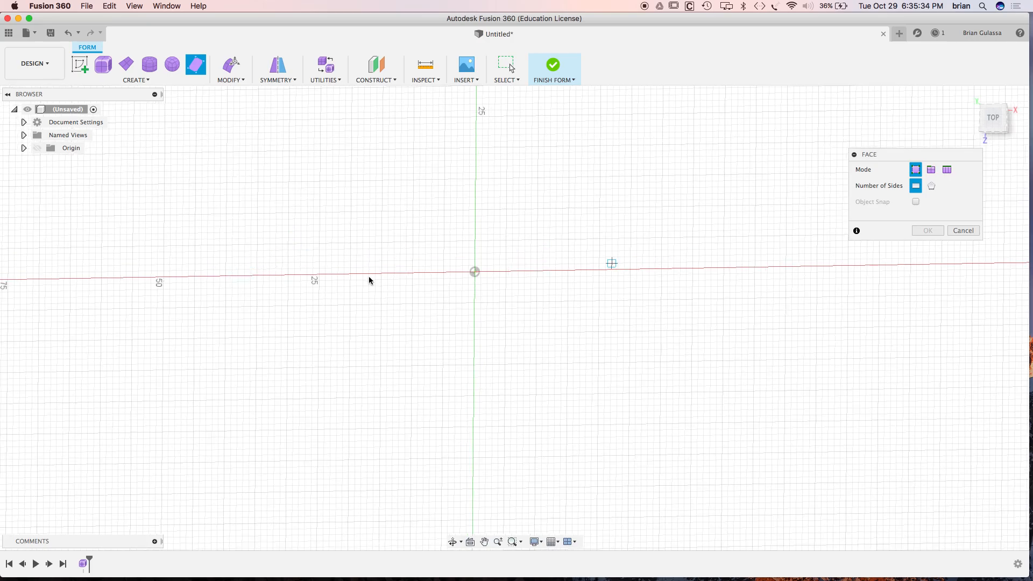
mouse_move(260, 269)
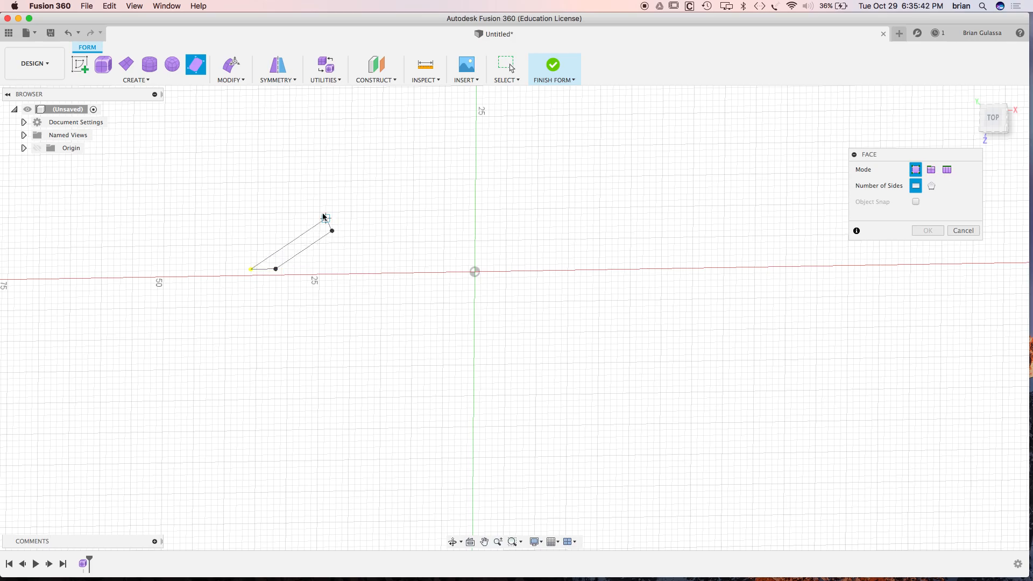
left_click(333, 230)
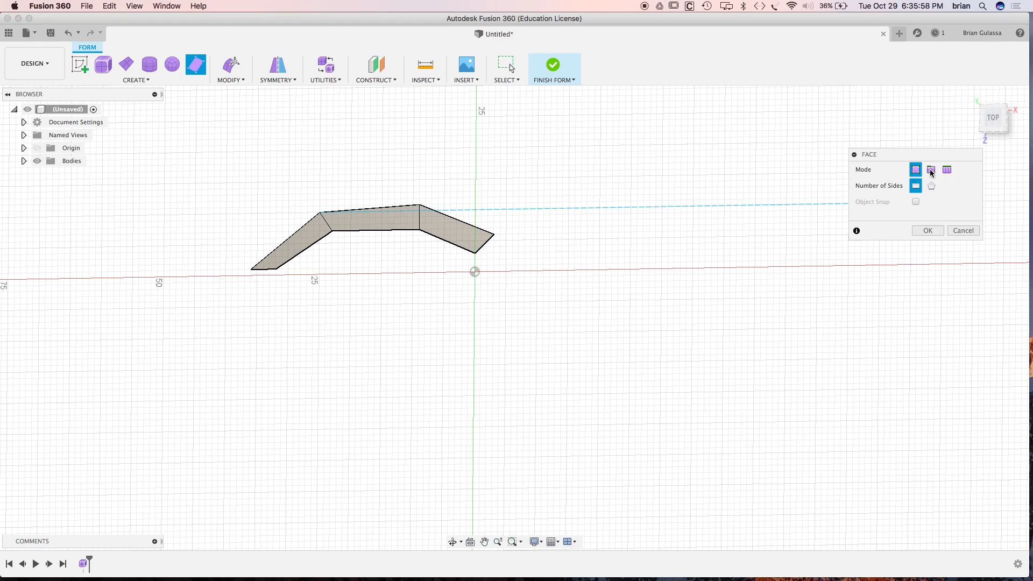
left_click(930, 170)
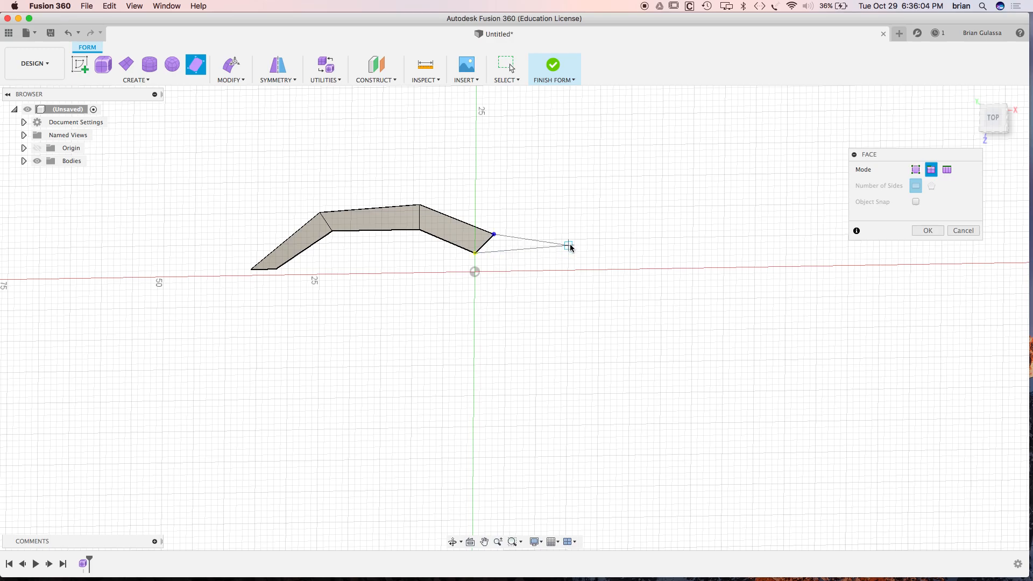
left_click(567, 247)
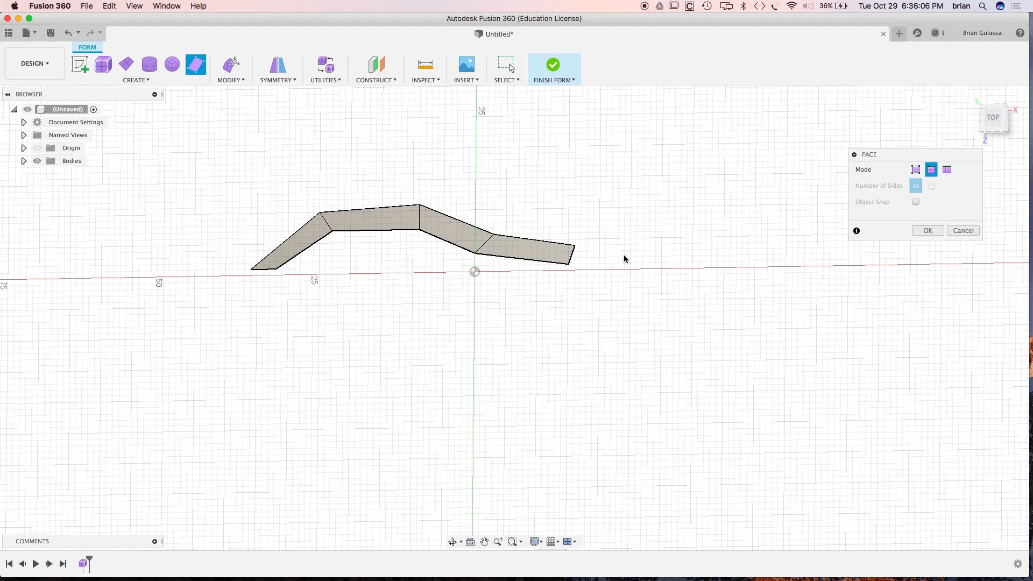
mouse_move(572, 258)
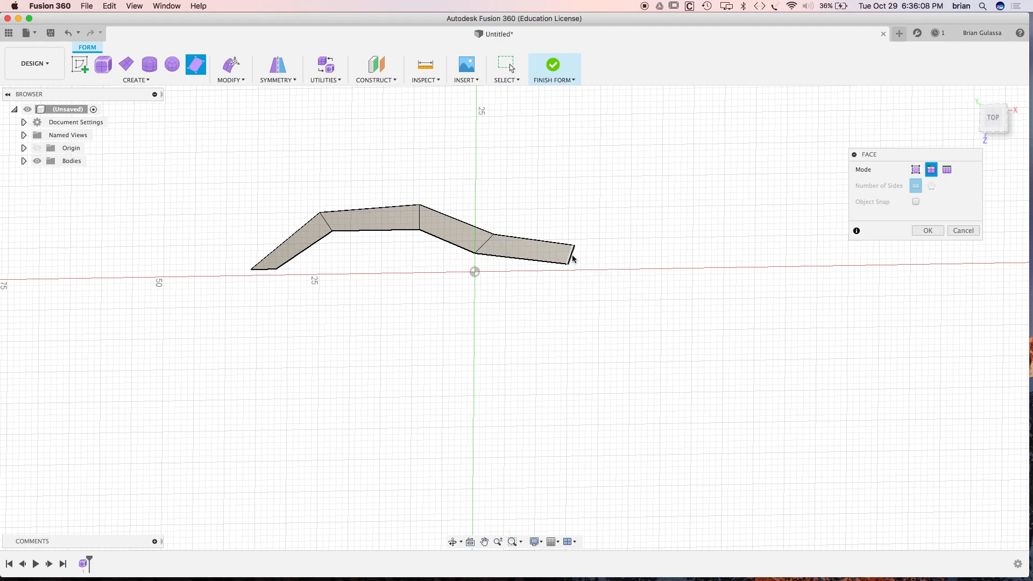
left_click_drag(573, 258, 693, 261)
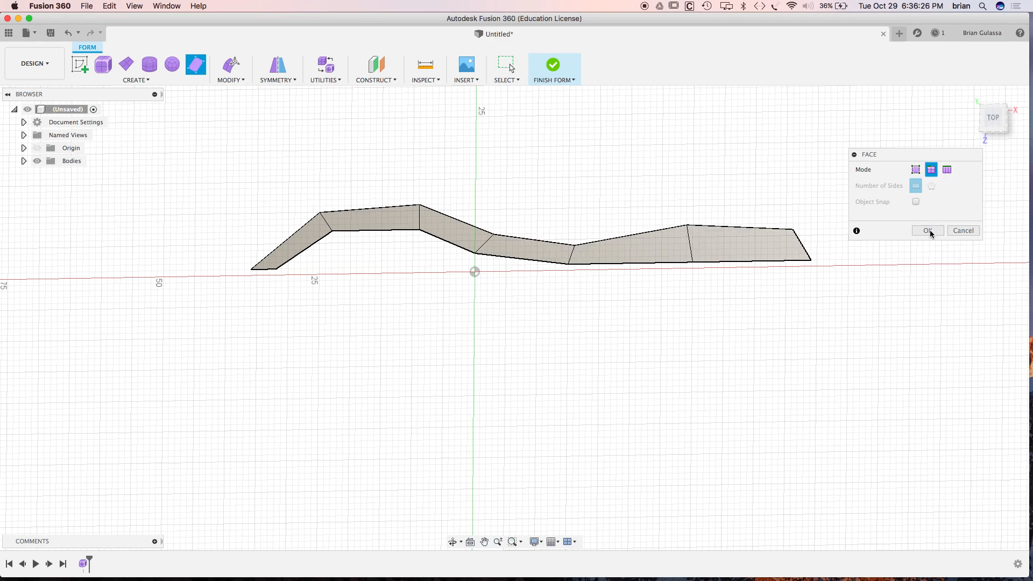
left_click(928, 231)
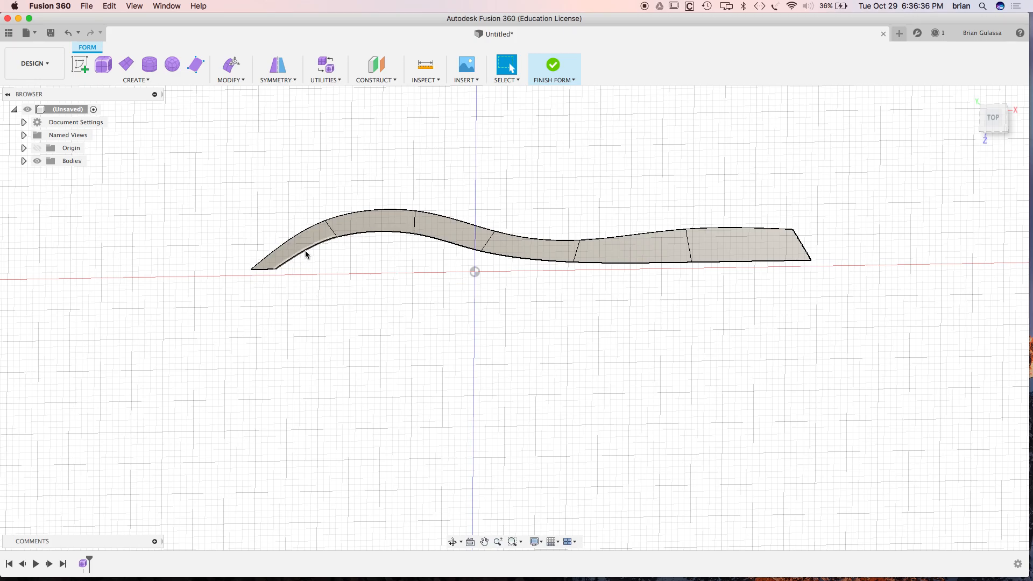
With Edit Form, drag a vertex near the origin to smooth the bowl-to-handle curve
left_click(296, 257)
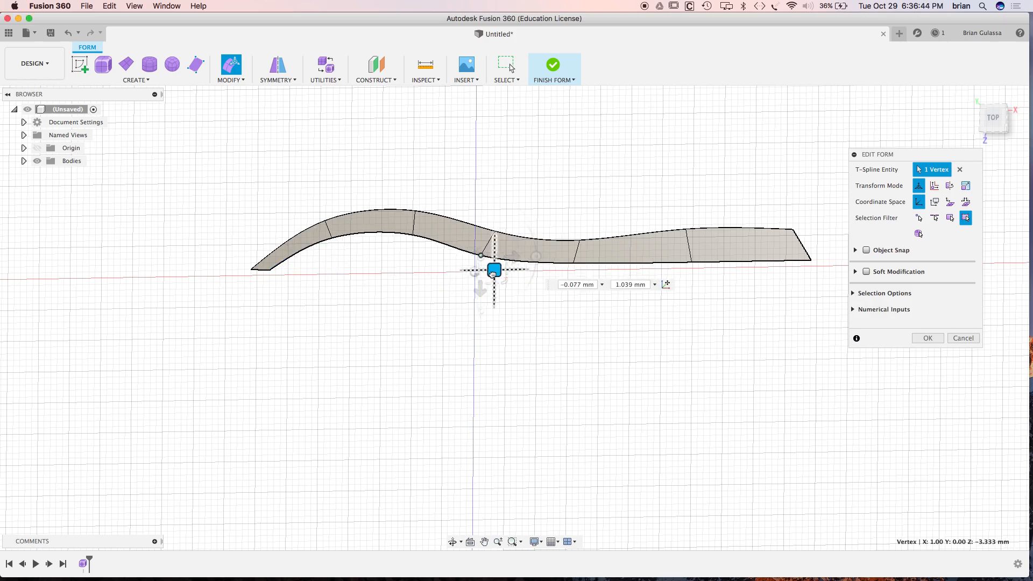
left_click_drag(494, 270, 496, 281)
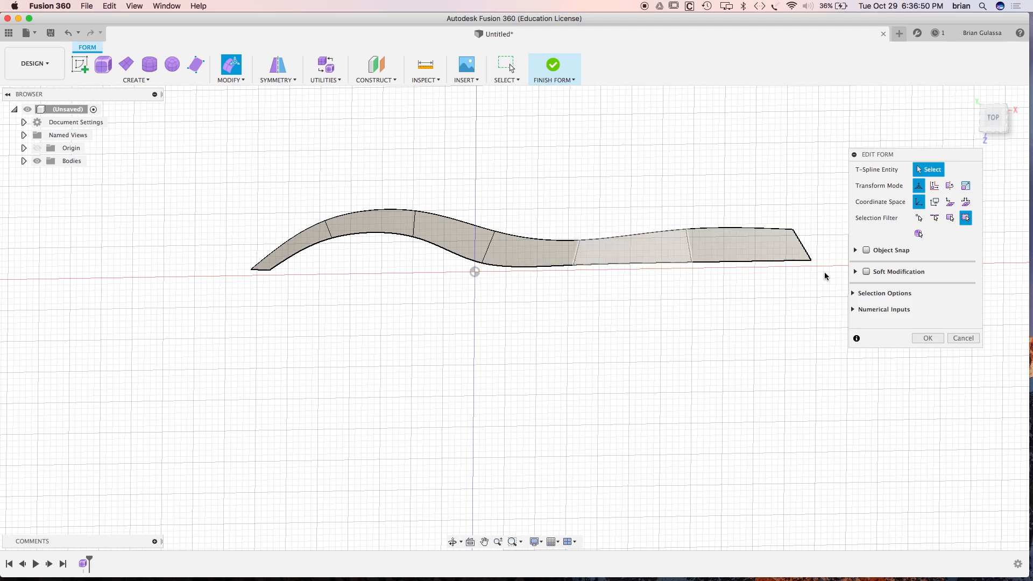
left_click(623, 250)
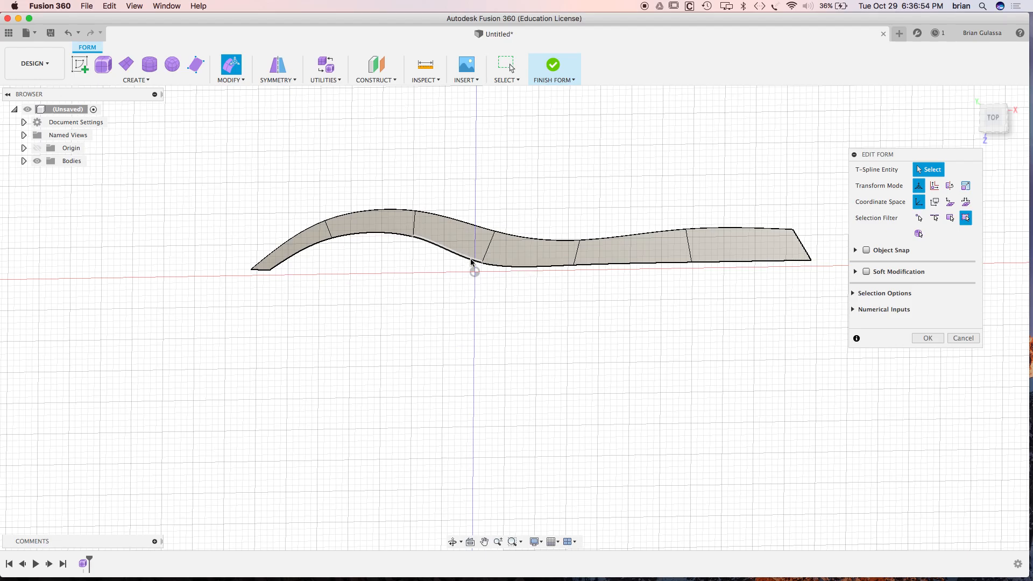
mouse_move(221, 104)
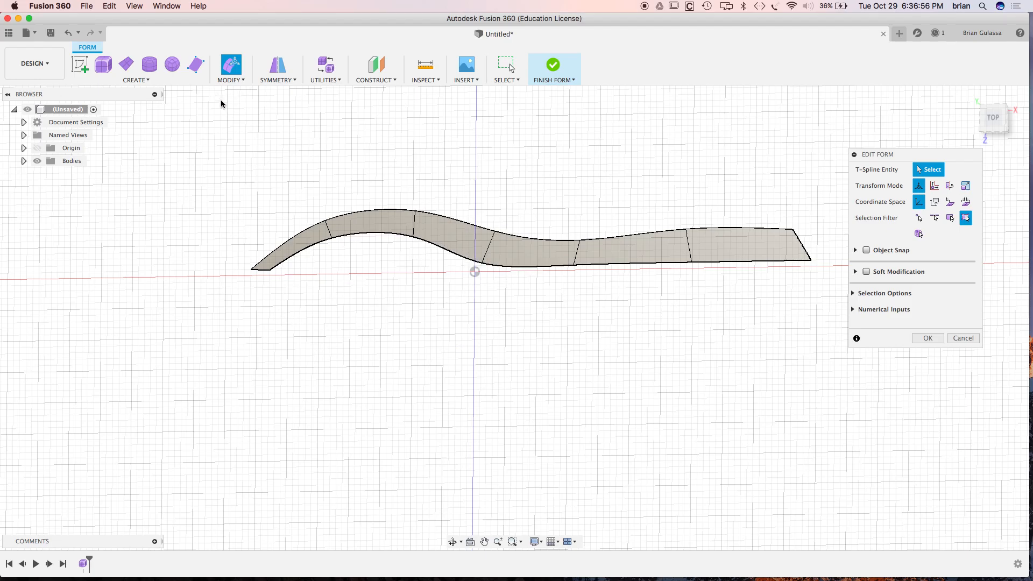
left_click(135, 69)
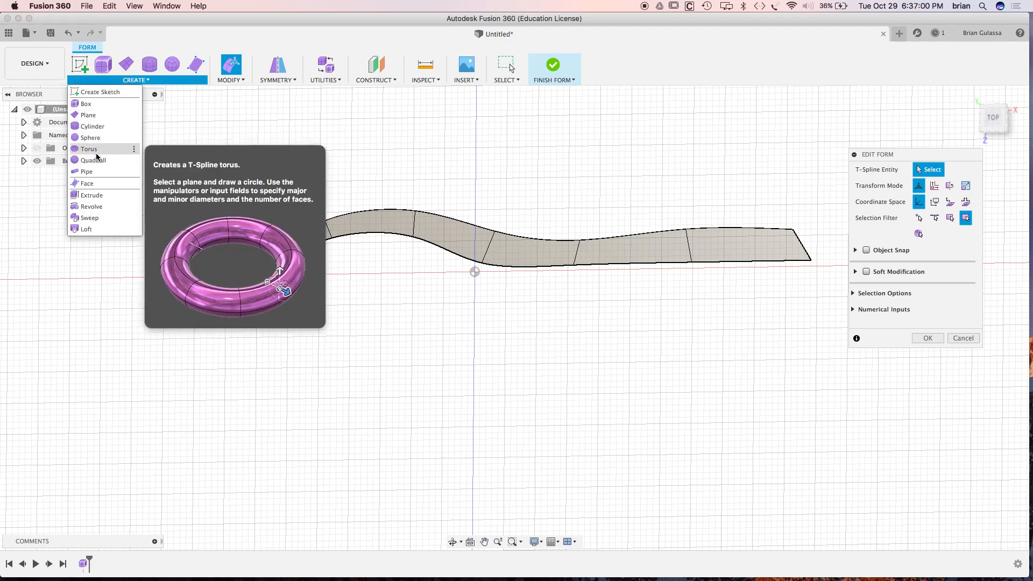
mouse_move(85, 171)
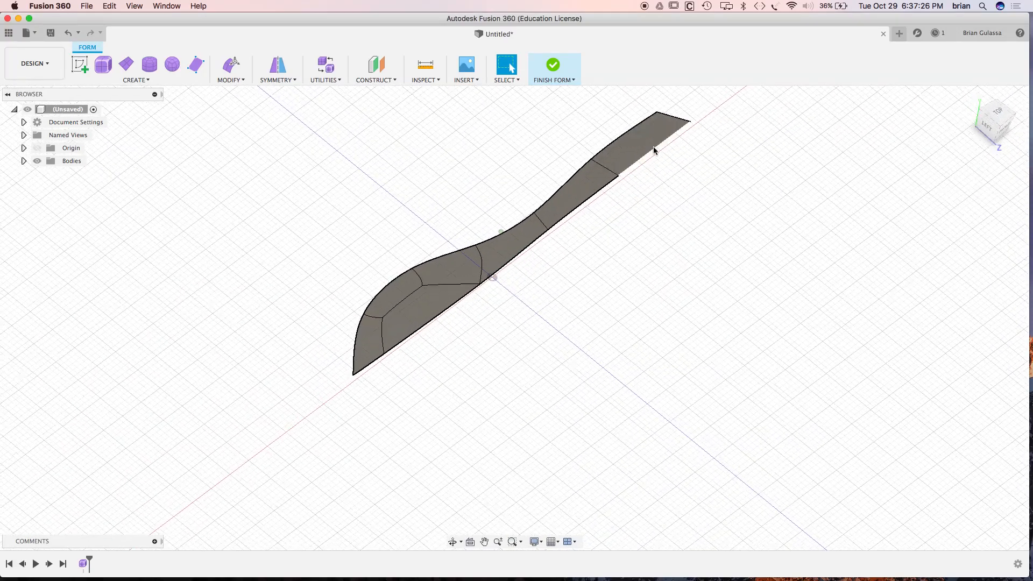
Confirm the edit, leaving extra faces that round out the bowl end
left_click(653, 138)
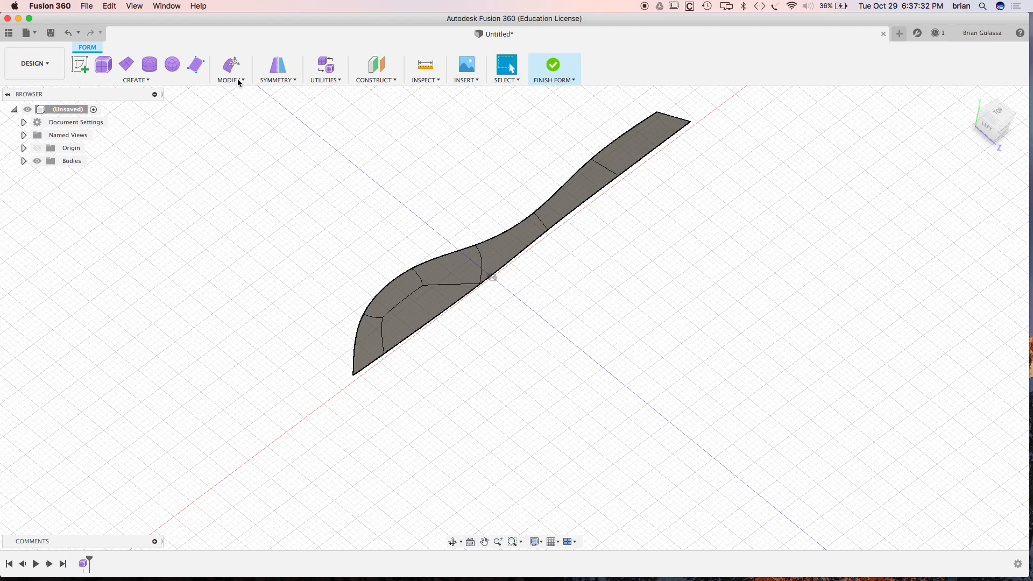
Flatten the straight-edge vertices onto the YZ centre plane using Select Plane direction
left_click(230, 71)
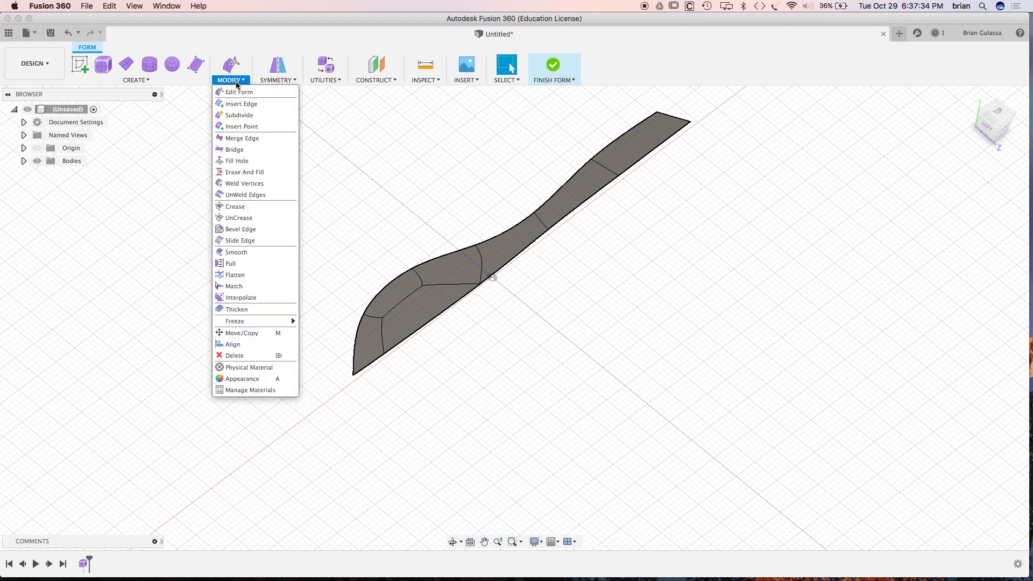
mouse_move(237, 91)
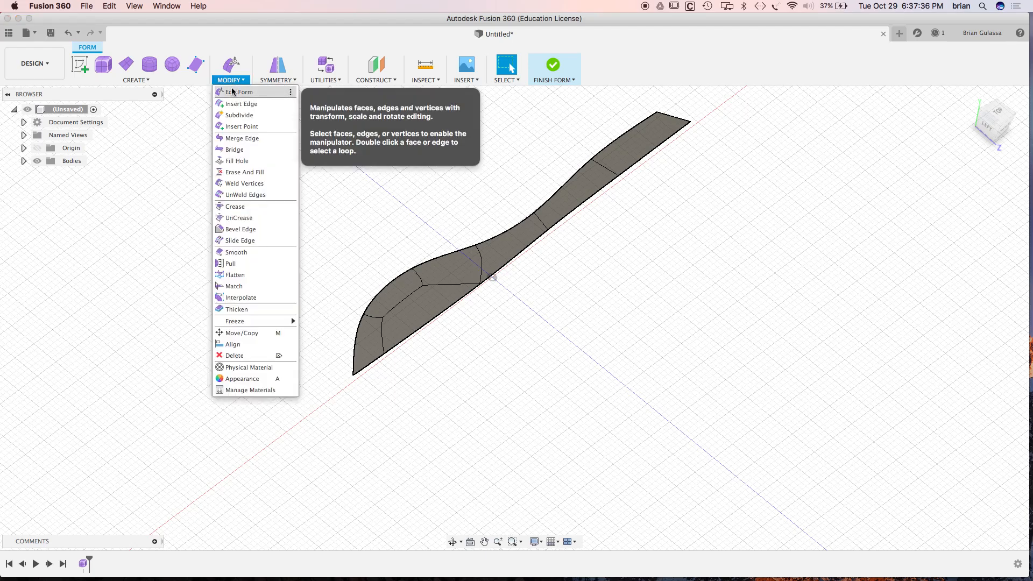
mouse_move(234, 285)
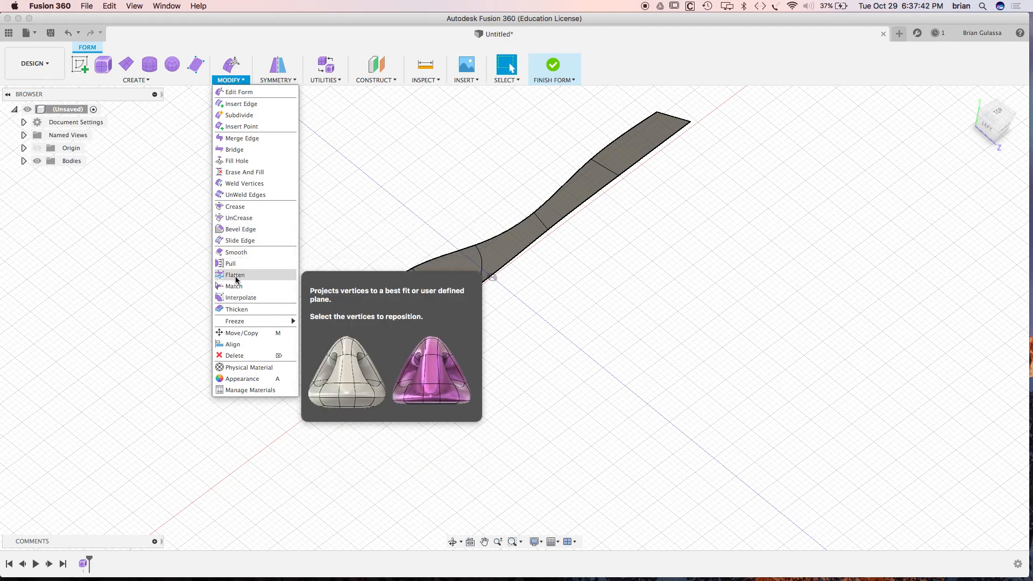
left_click(235, 275)
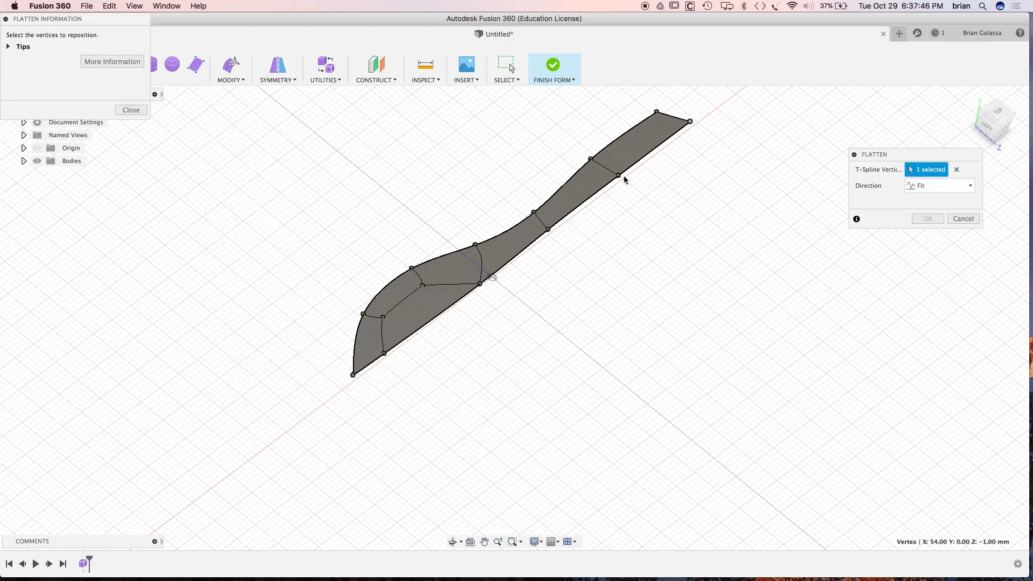
left_click(487, 285)
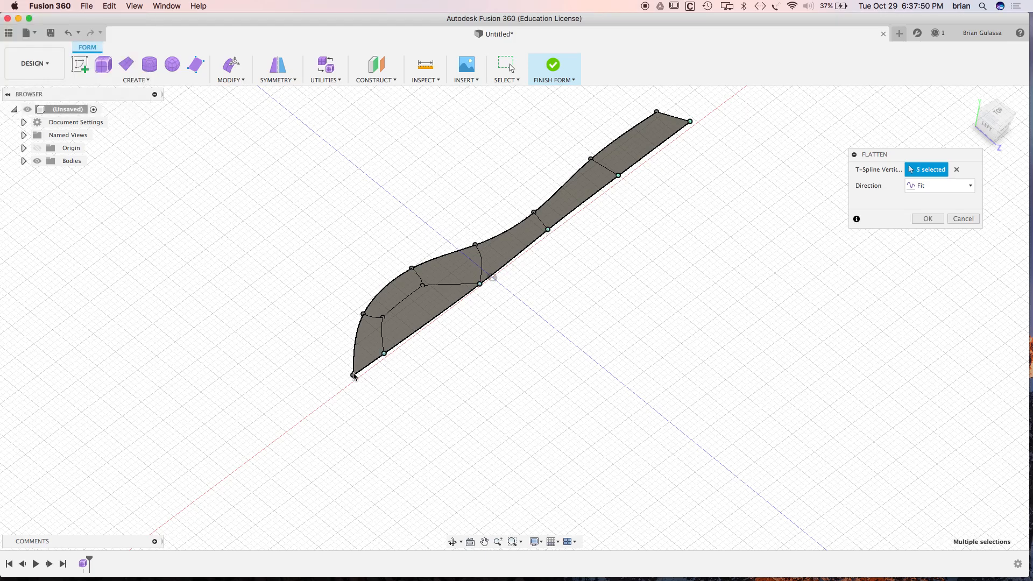
left_click(355, 376)
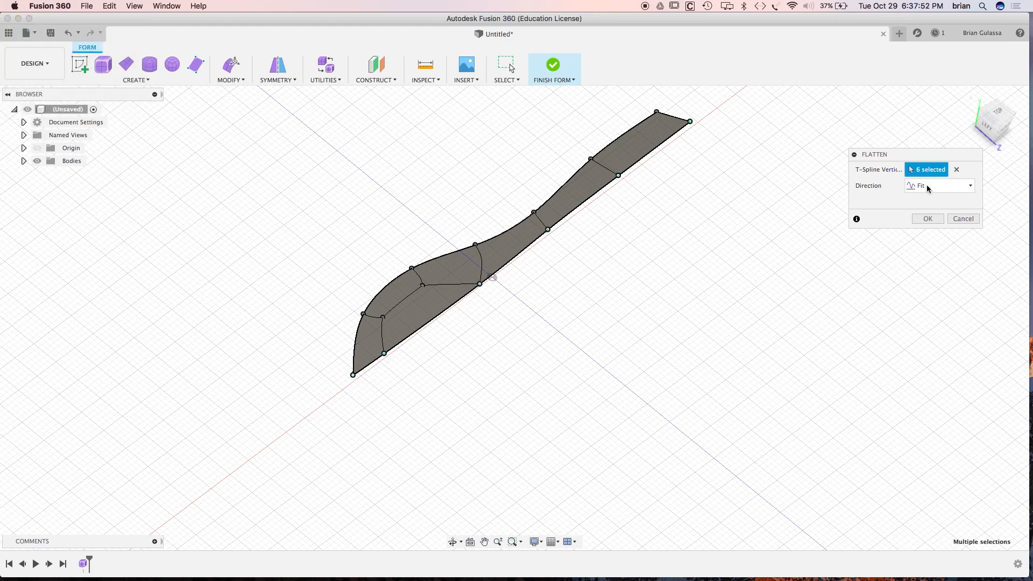
left_click(939, 185)
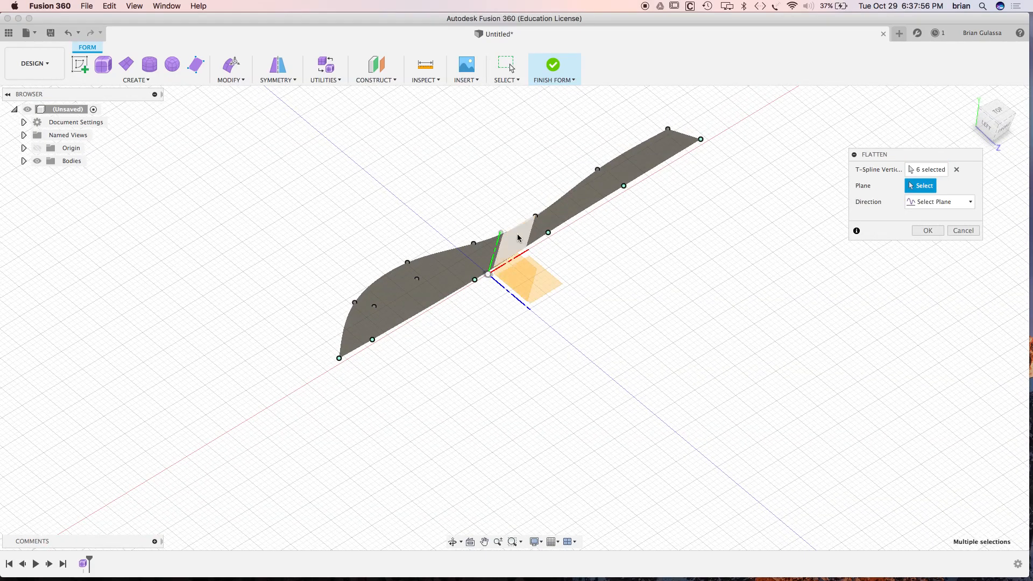
left_click(521, 237)
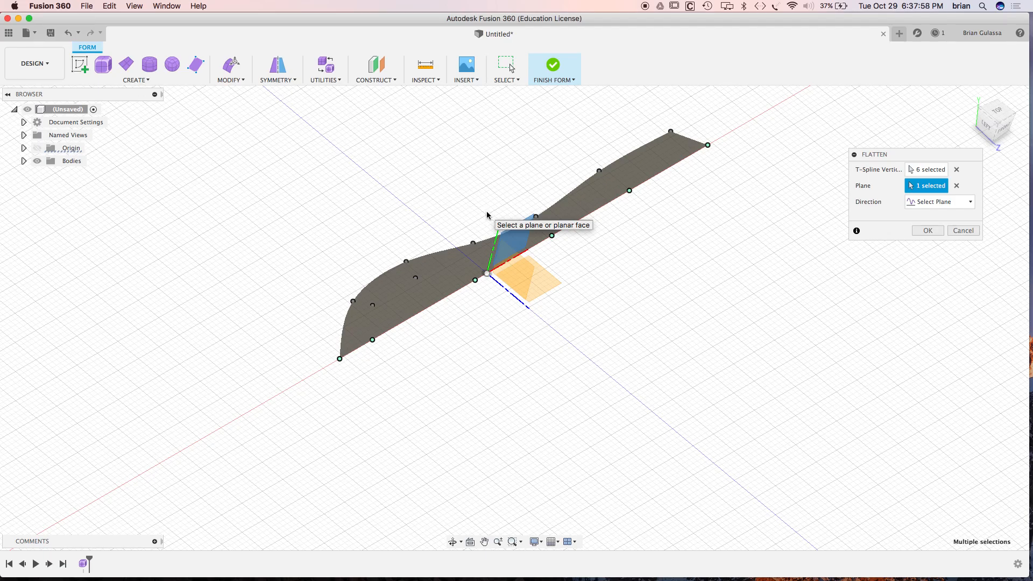
mouse_move(870, 235)
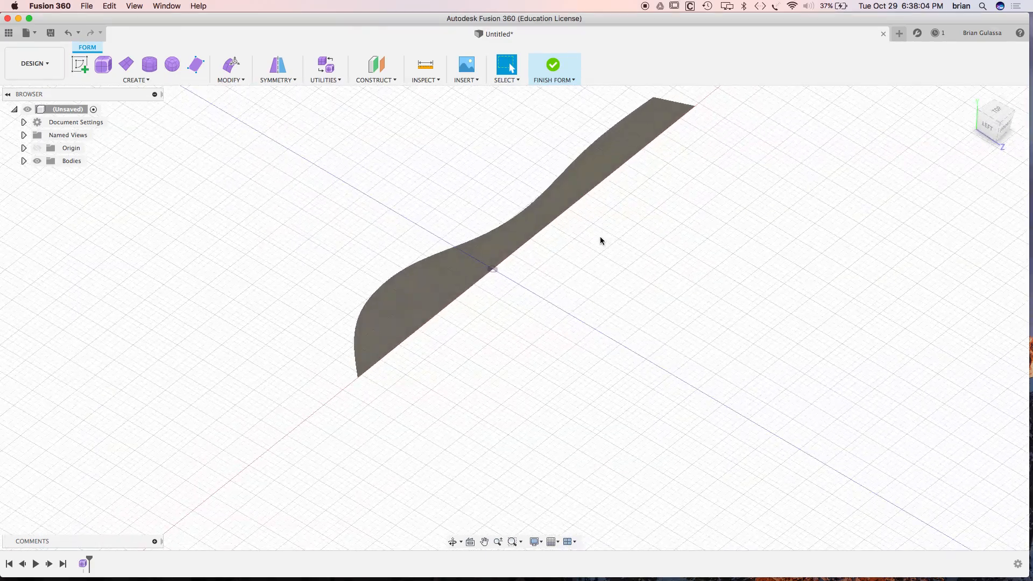
left_click(649, 129)
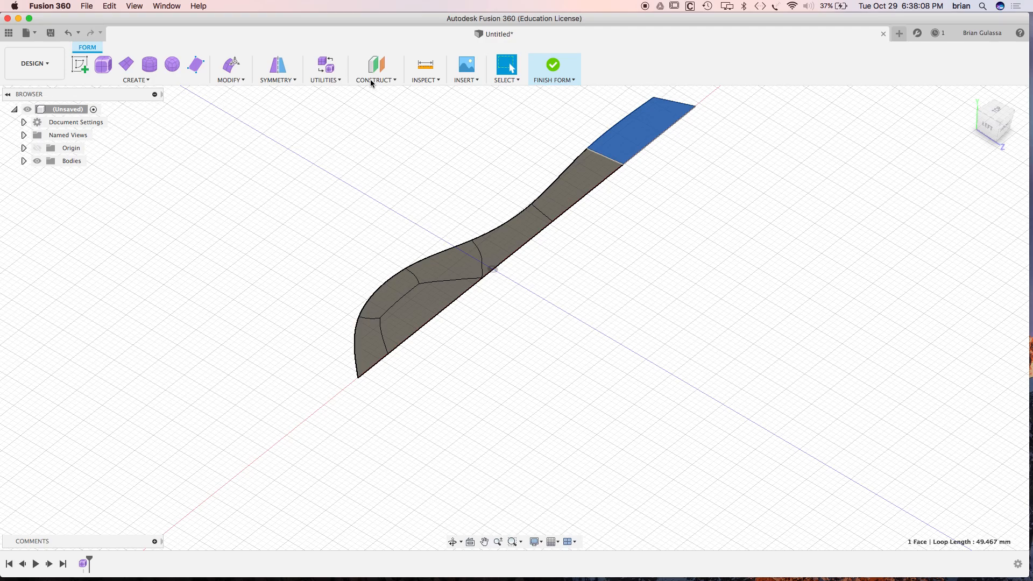
mouse_move(322, 81)
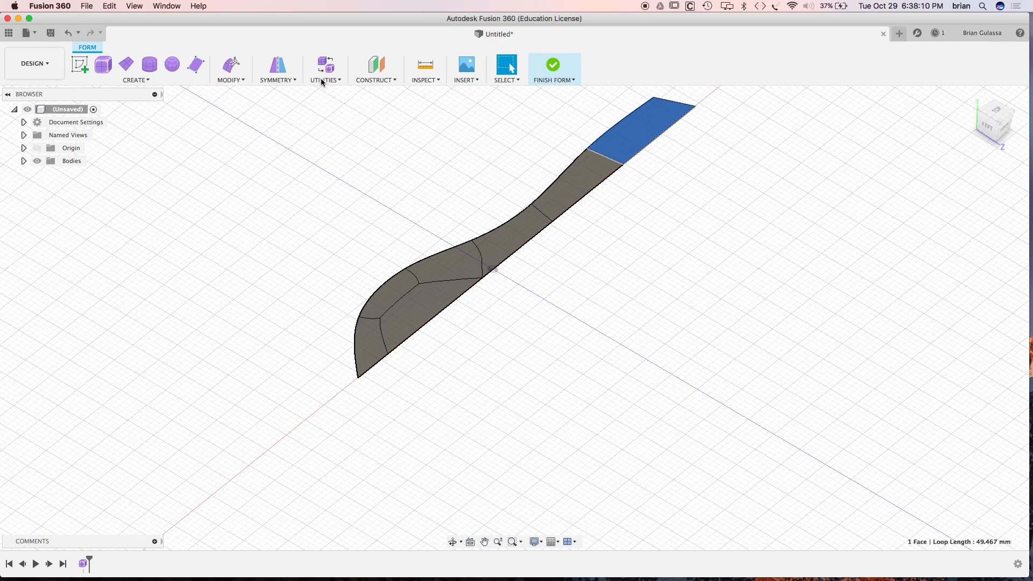
Mirror-duplicate the half spoon across the YZ plane with Weld enabled
left_click(277, 70)
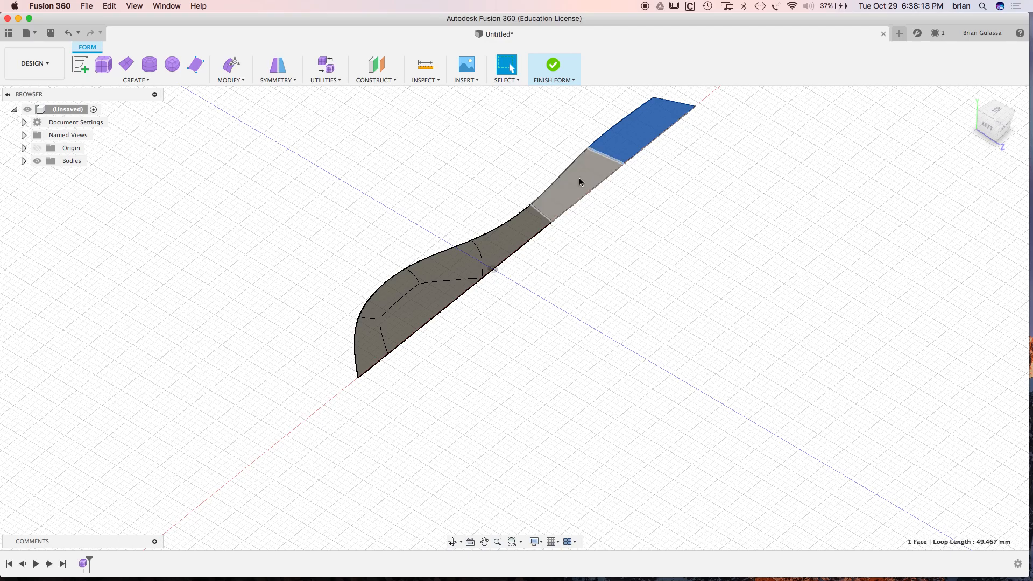
left_click(276, 70)
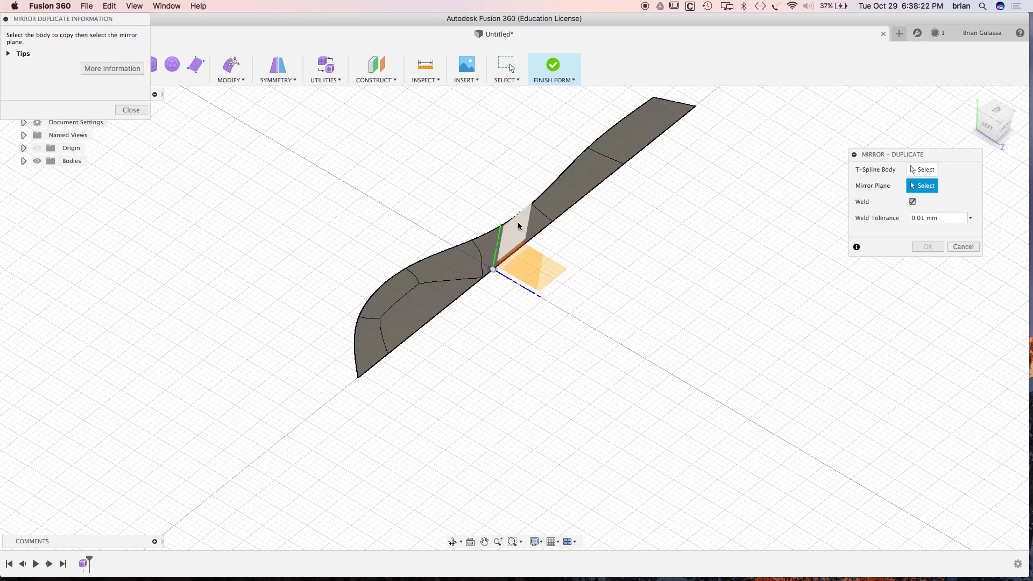
left_click(513, 224)
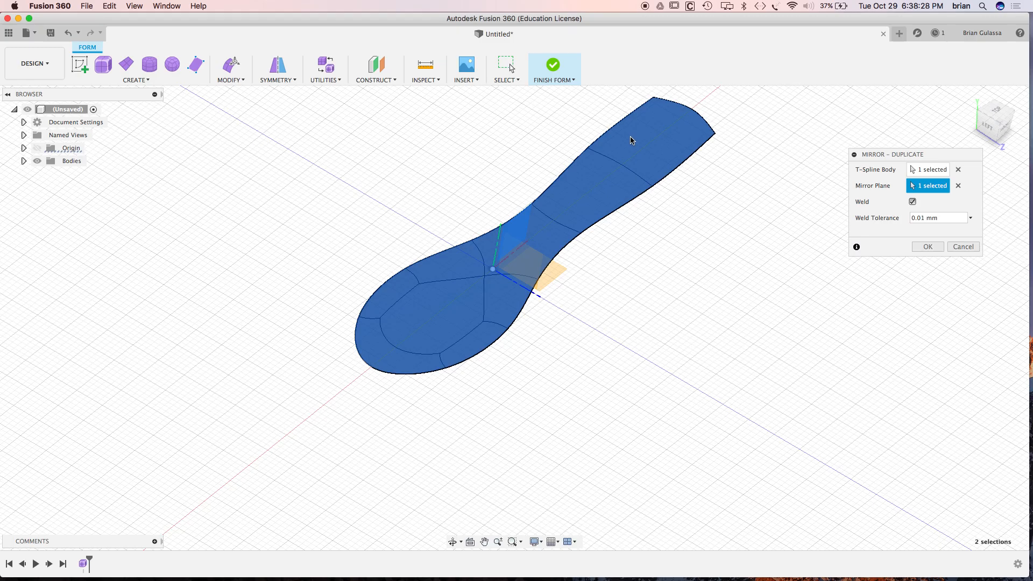
left_click(927, 246)
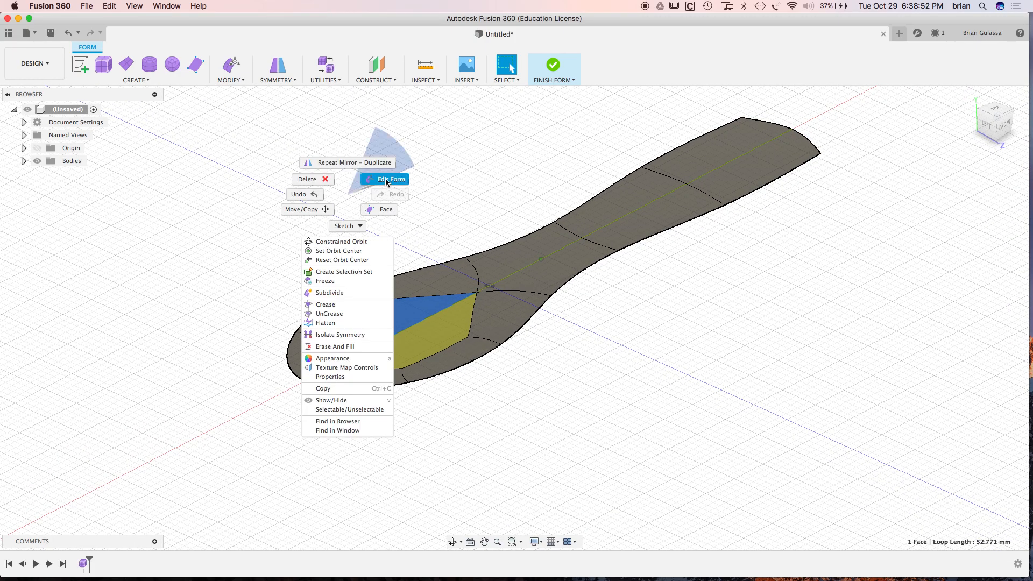
Drag the middle bowl face down about 4 mm to dish the bowl
left_click(389, 179)
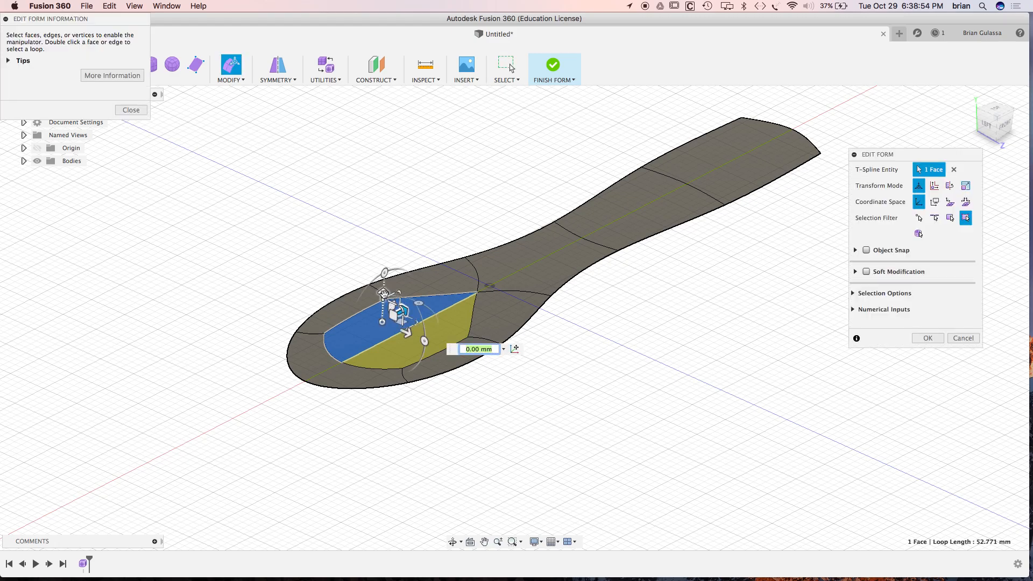
left_click_drag(383, 294, 382, 322)
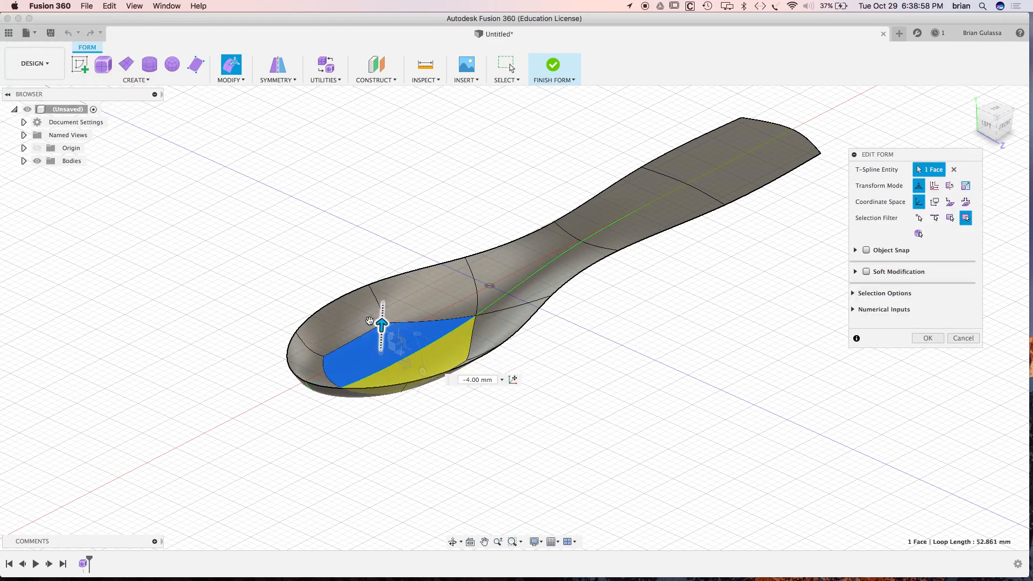
left_click(927, 338)
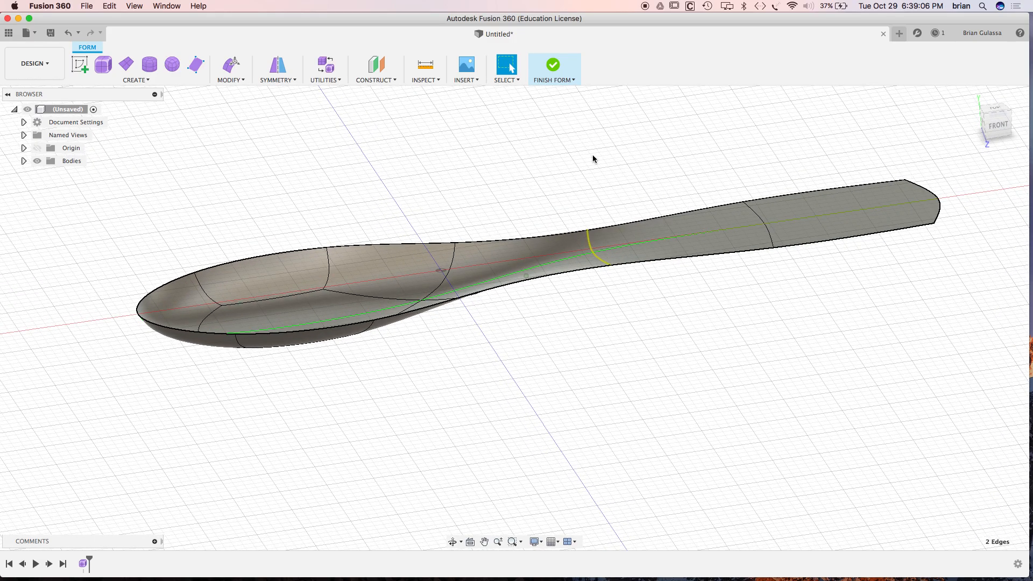
Pull the neck edges inward with Edit Form to narrow the spoon's neck
right_click(593, 158)
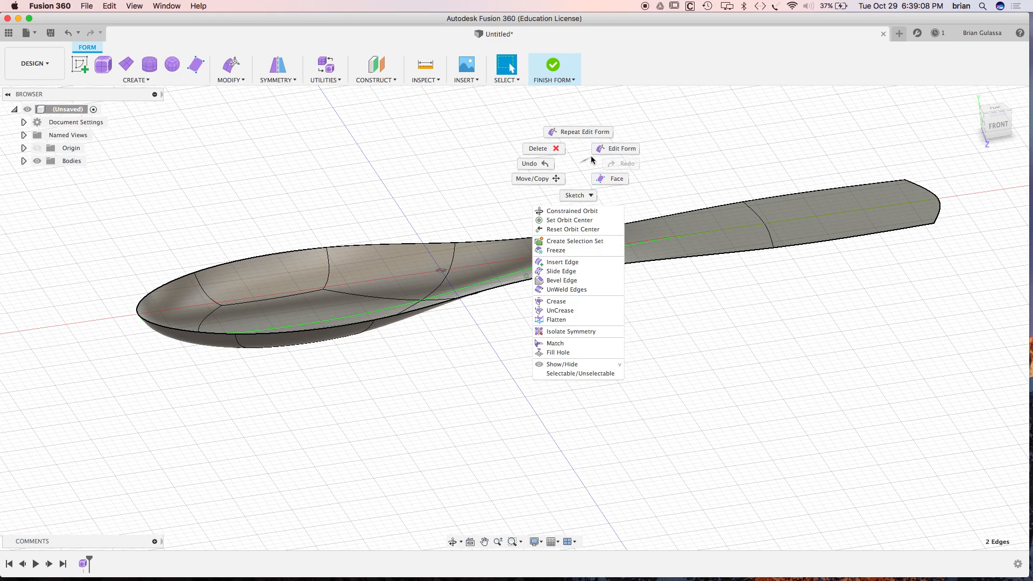
left_click(619, 149)
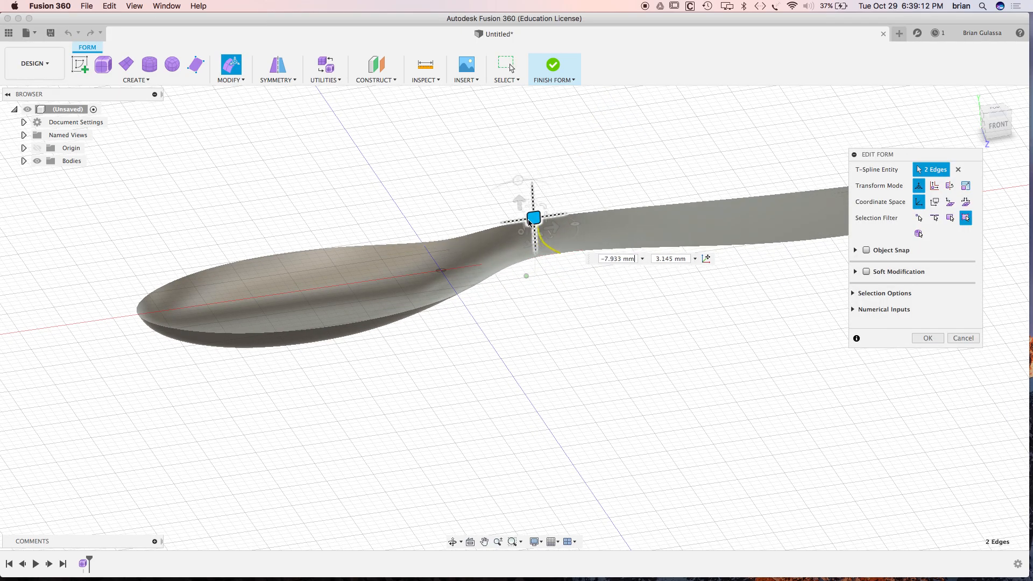
left_click_drag(534, 217, 547, 211)
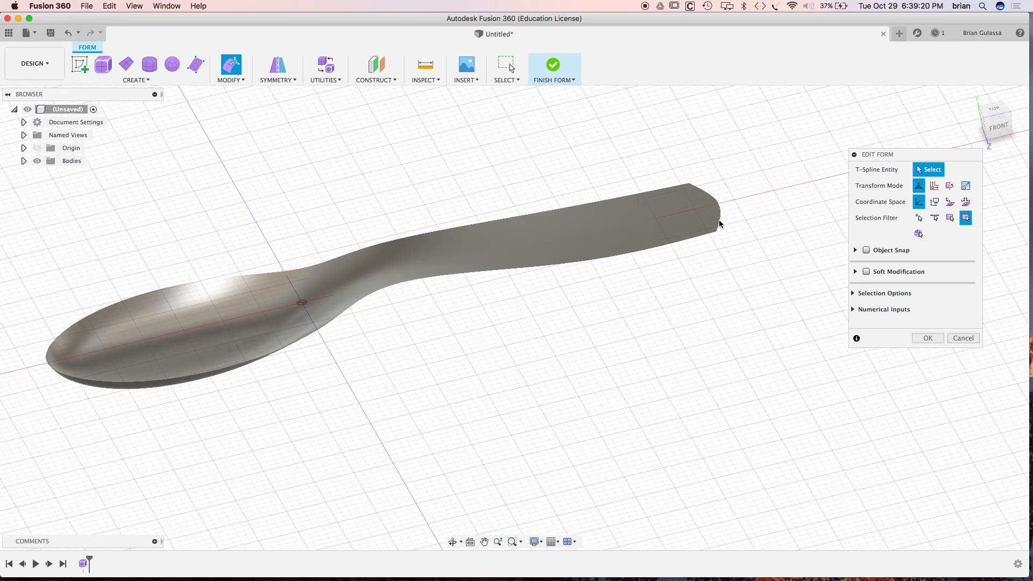
Select and move the side edges near the neck to smooth the outline
left_click(715, 211)
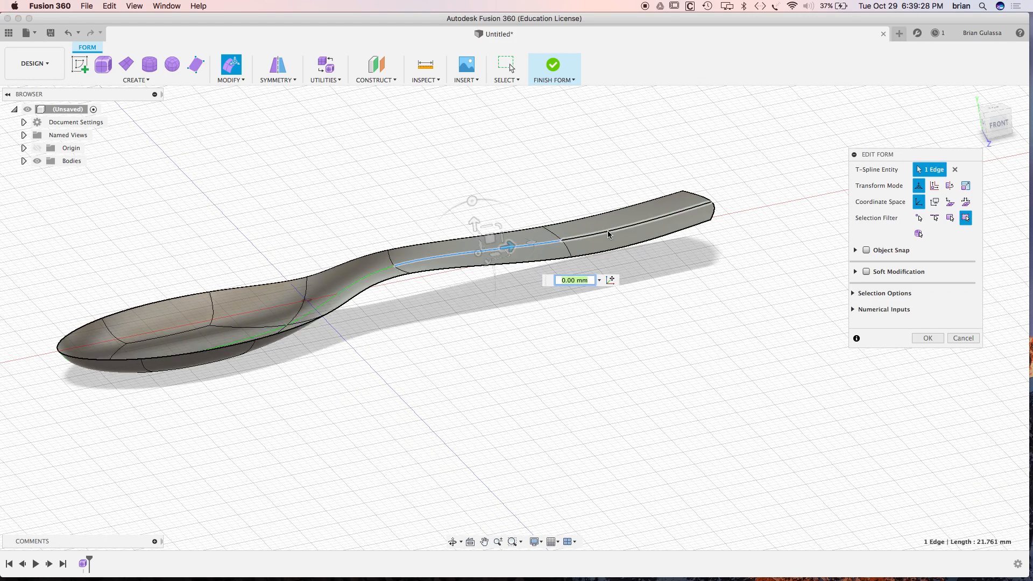
left_click(626, 230)
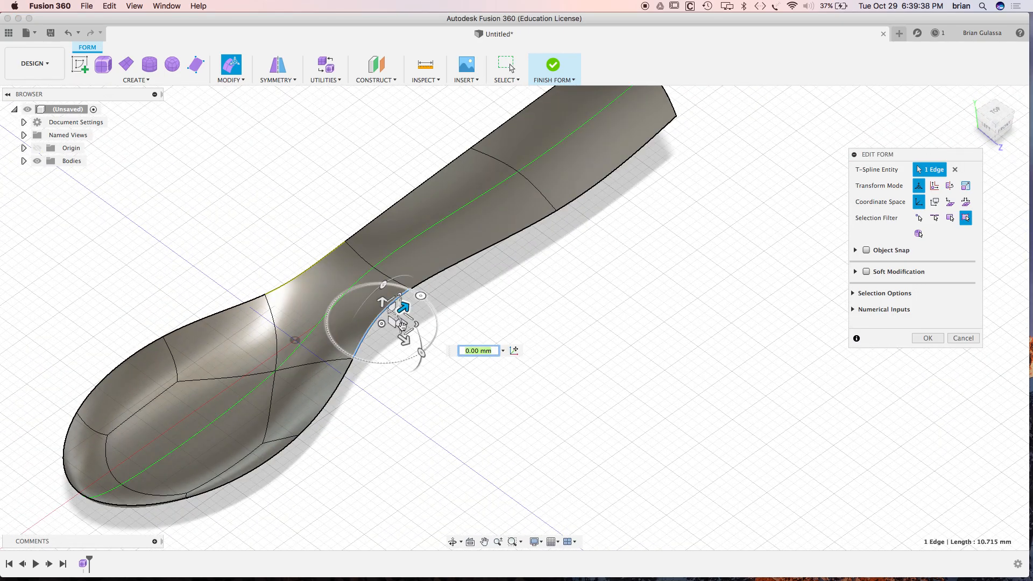
left_click_drag(402, 307, 391, 330)
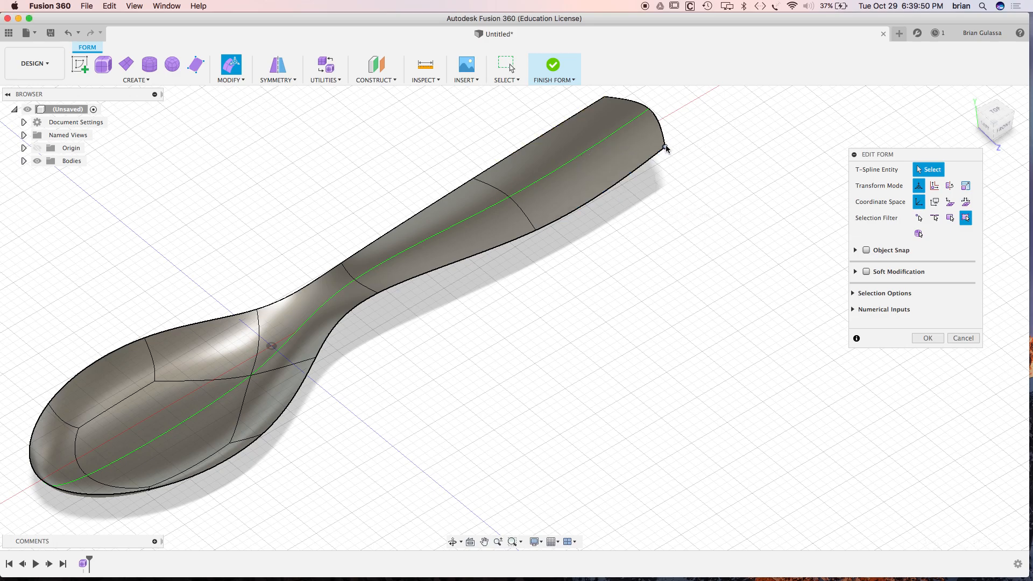
left_click(666, 148)
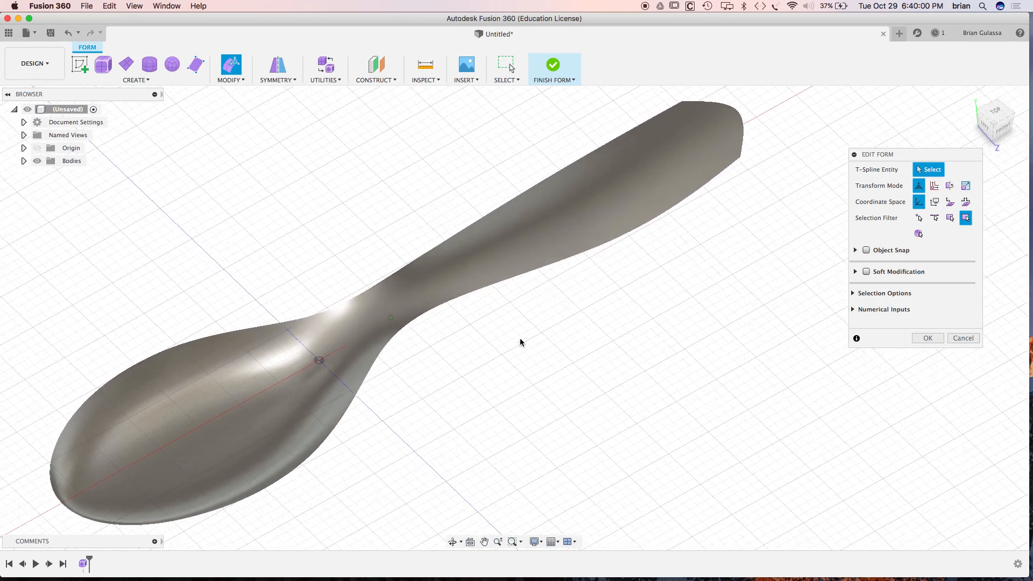
Drag the handle-end edge outward and raise the neck vertex, then confirm the edit
left_click_drag(521, 342, 626, 243)
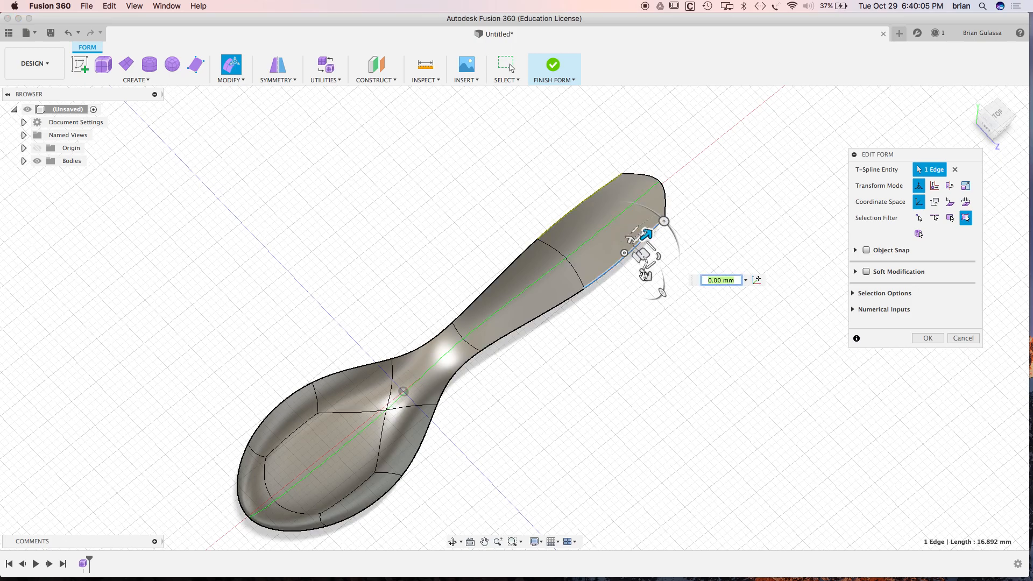
left_click_drag(646, 234, 640, 270)
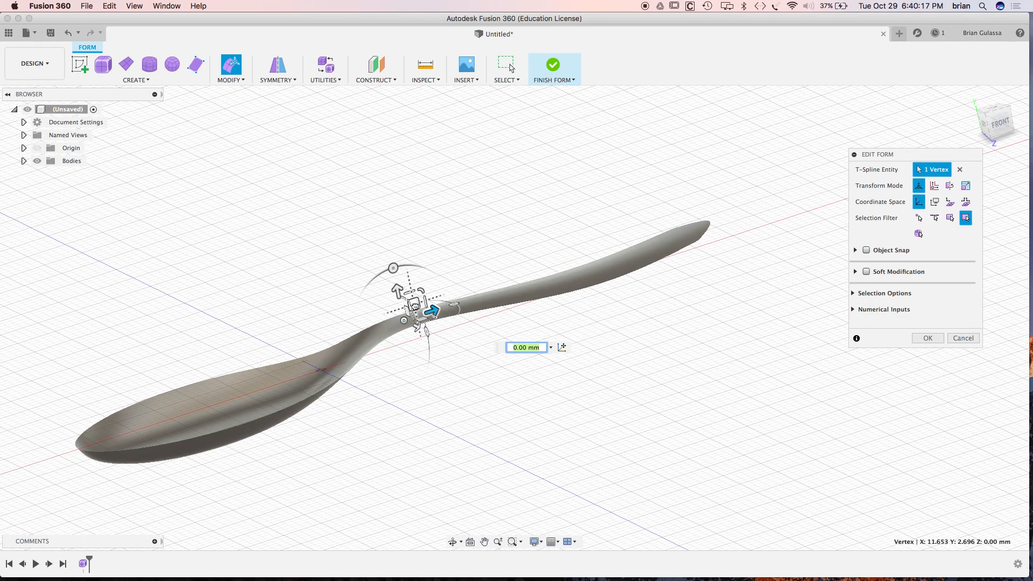
left_click_drag(428, 310, 369, 303)
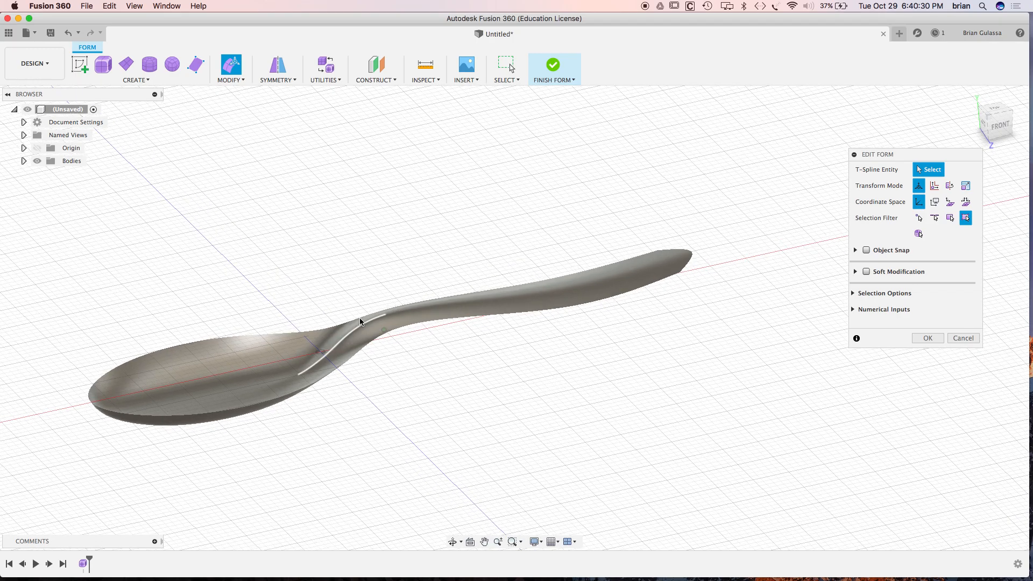
left_click(381, 315)
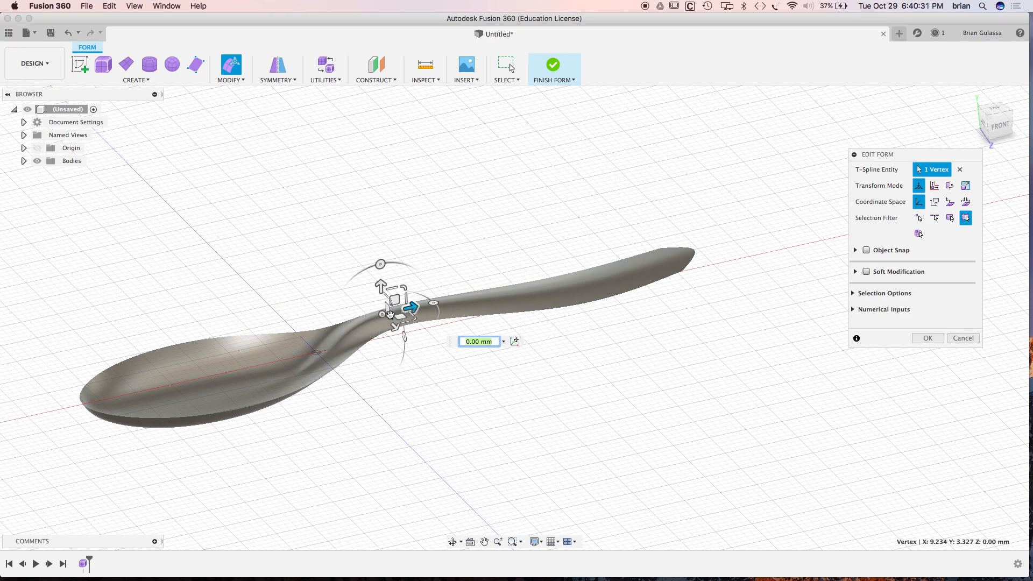
left_click_drag(412, 306, 415, 298)
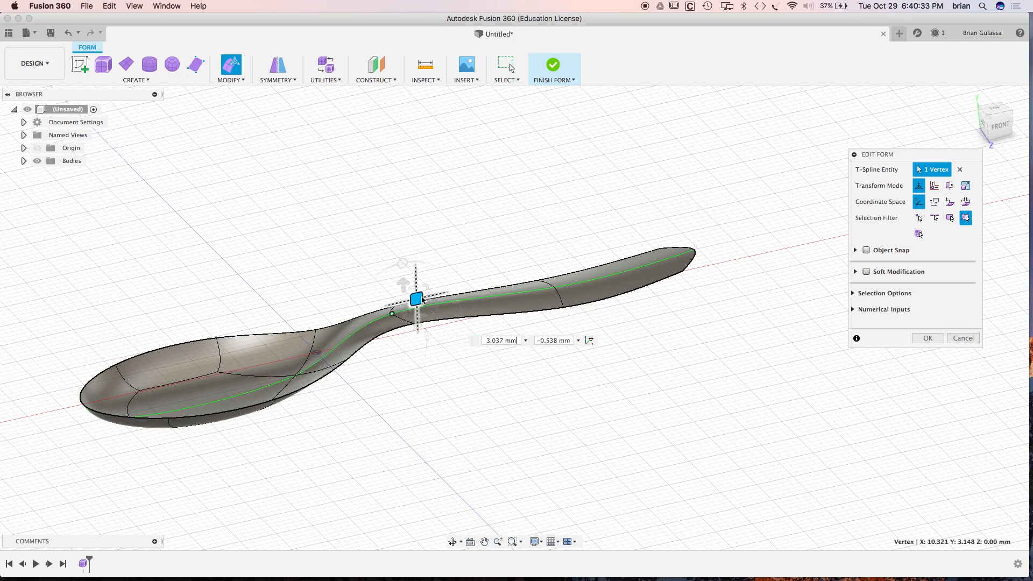
left_click(713, 385)
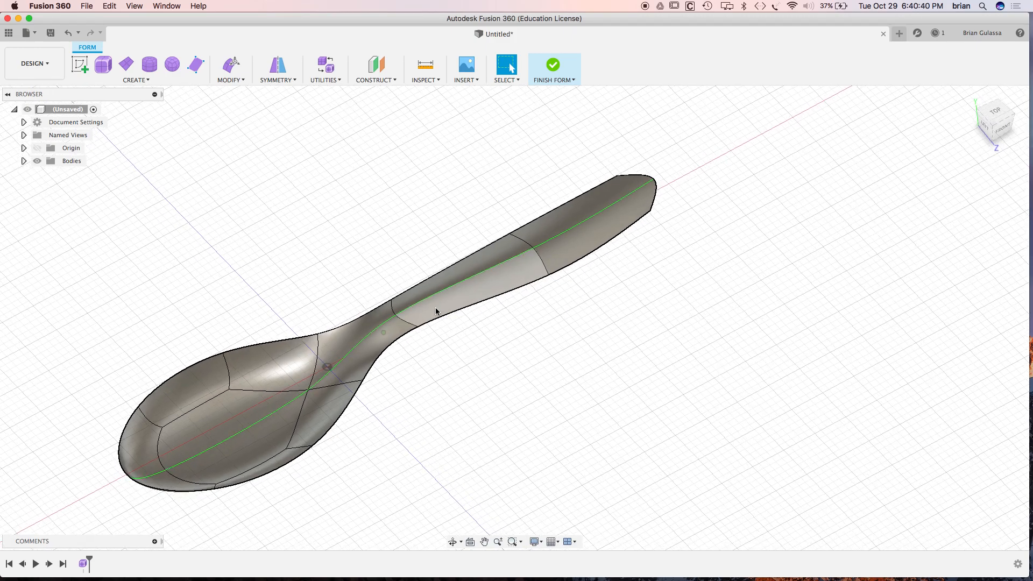
From the Front view, drag the top neck vertex to ease the handle's rise
left_click(461, 277)
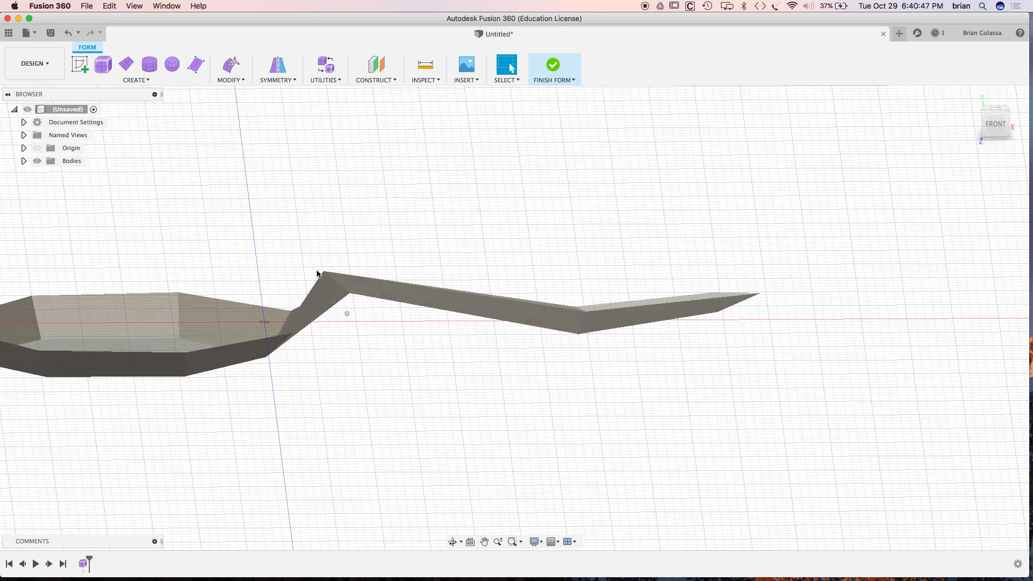
left_click(462, 297)
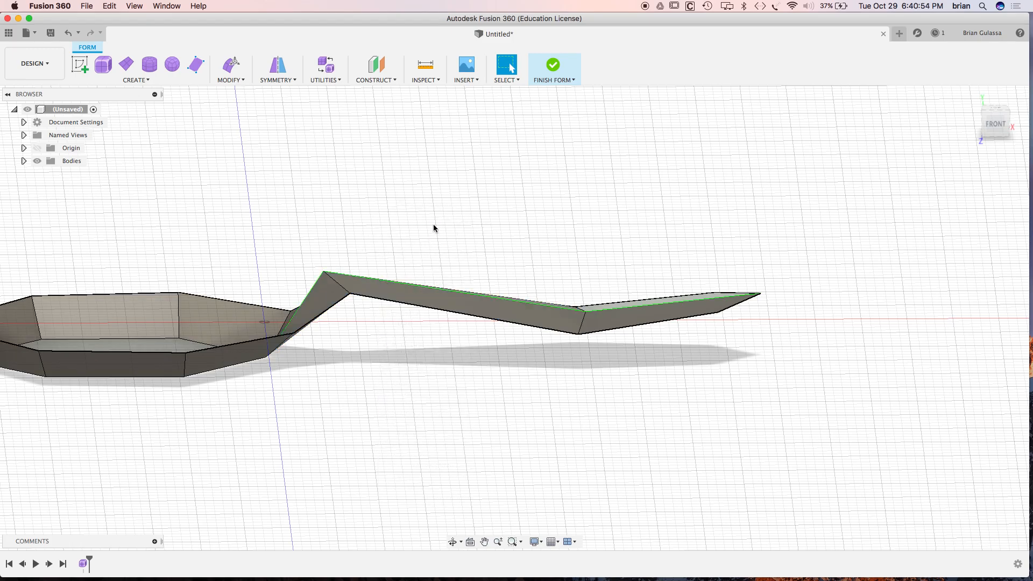
right_click(434, 229)
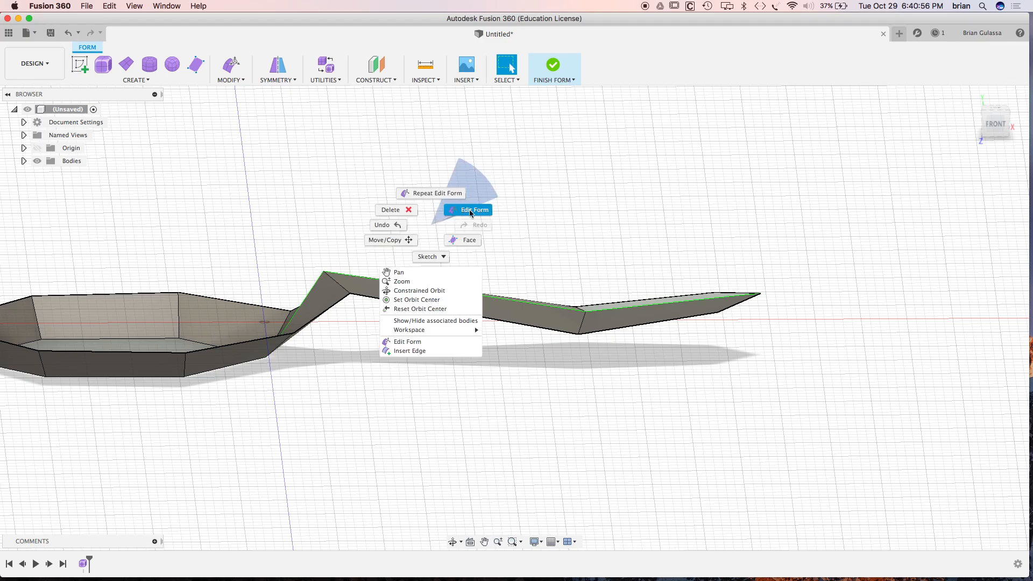
left_click(472, 210)
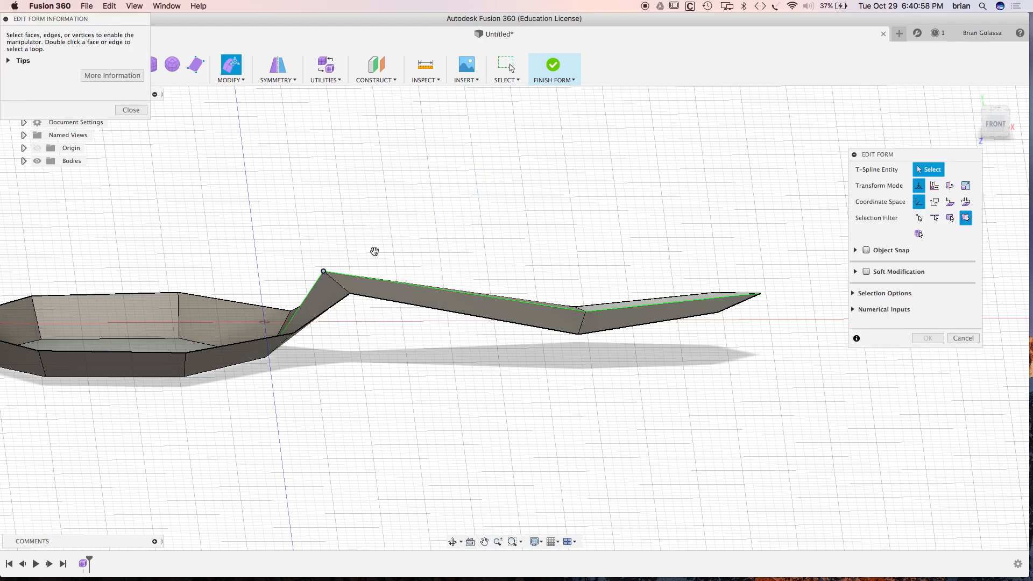
left_click(323, 271)
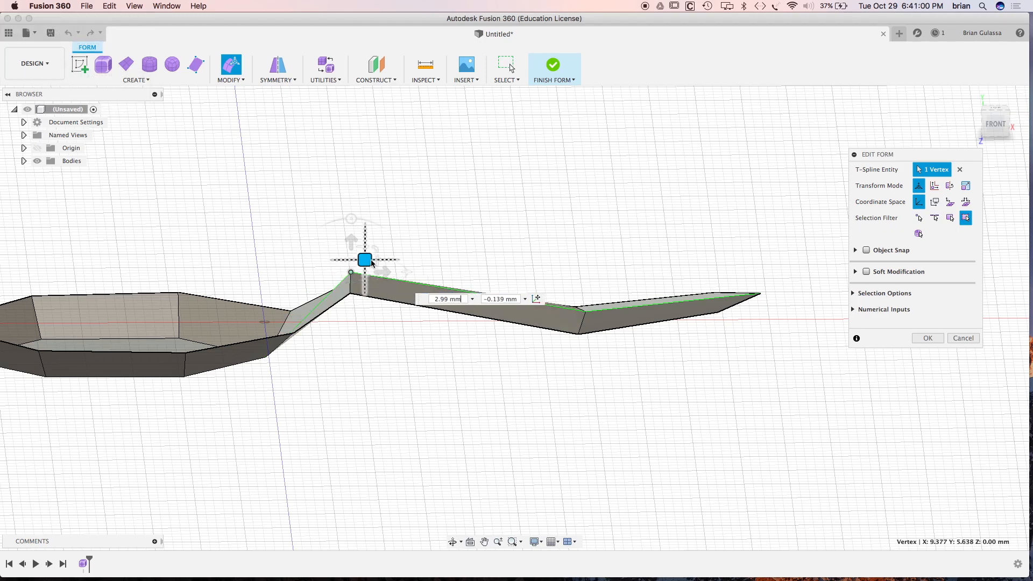
left_click_drag(364, 258, 355, 257)
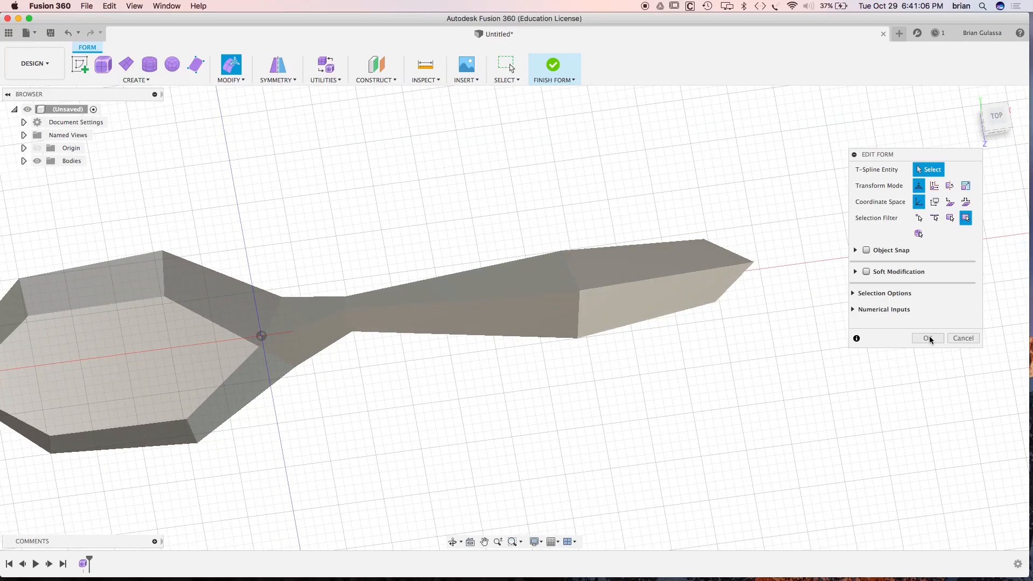
left_click(927, 338)
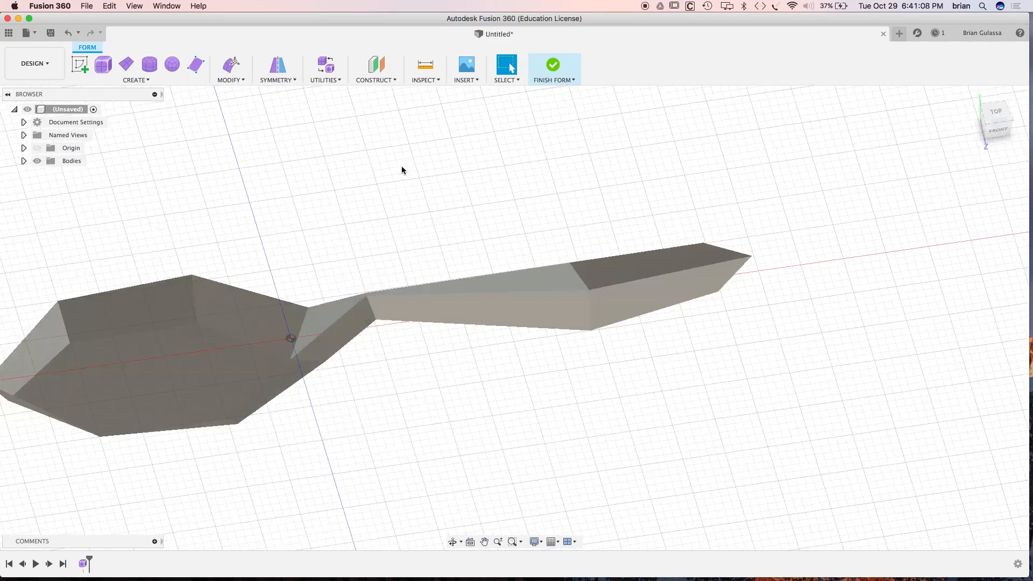
Thicken the spoon's T-spline body with a -1 mm thickness
left_click(461, 311)
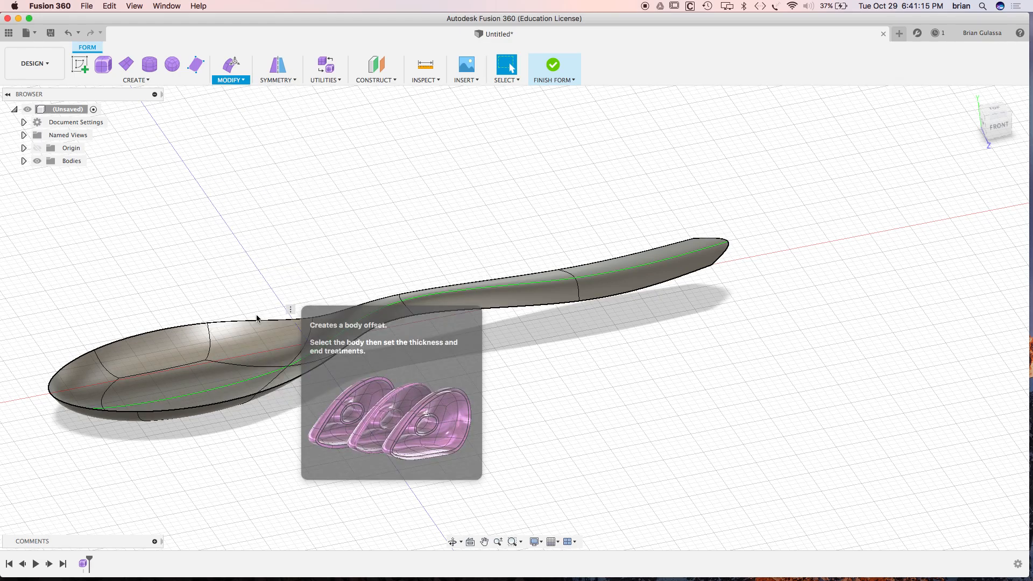
left_click(231, 64)
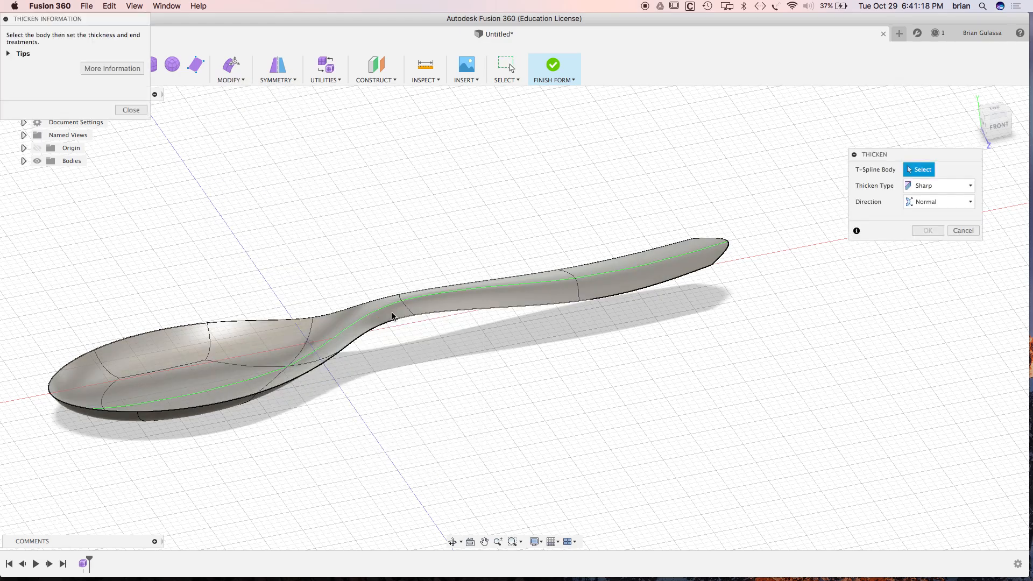
left_click(385, 303)
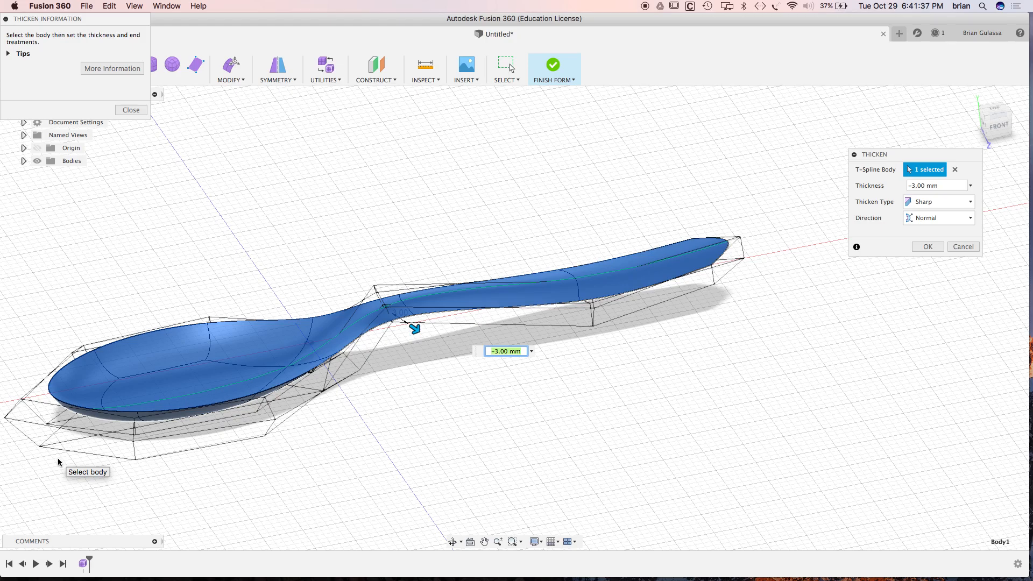
type("-1")
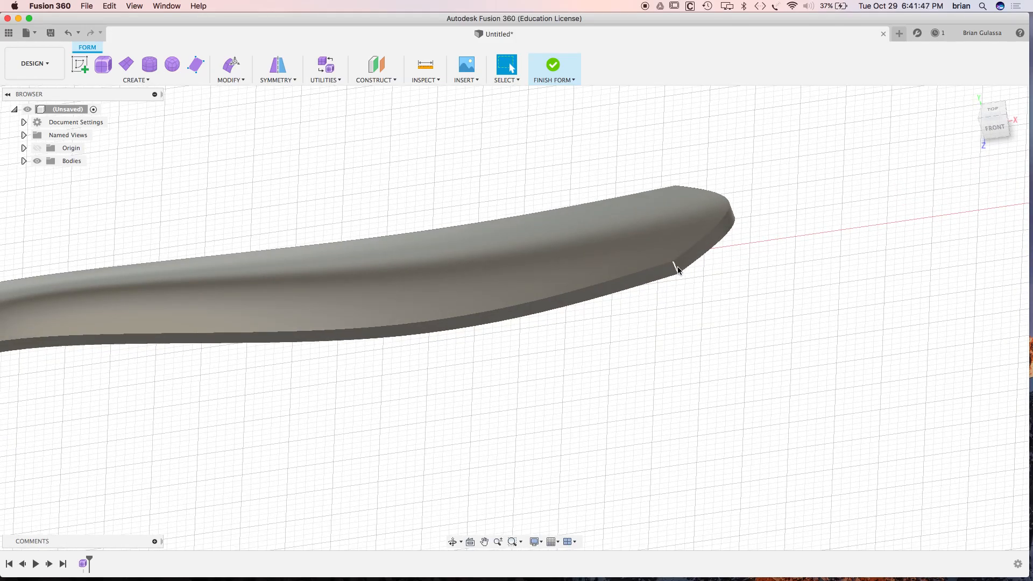
Uncrease the handle-tip edge, then start Edit Form on the selected handle edge
left_click(676, 268)
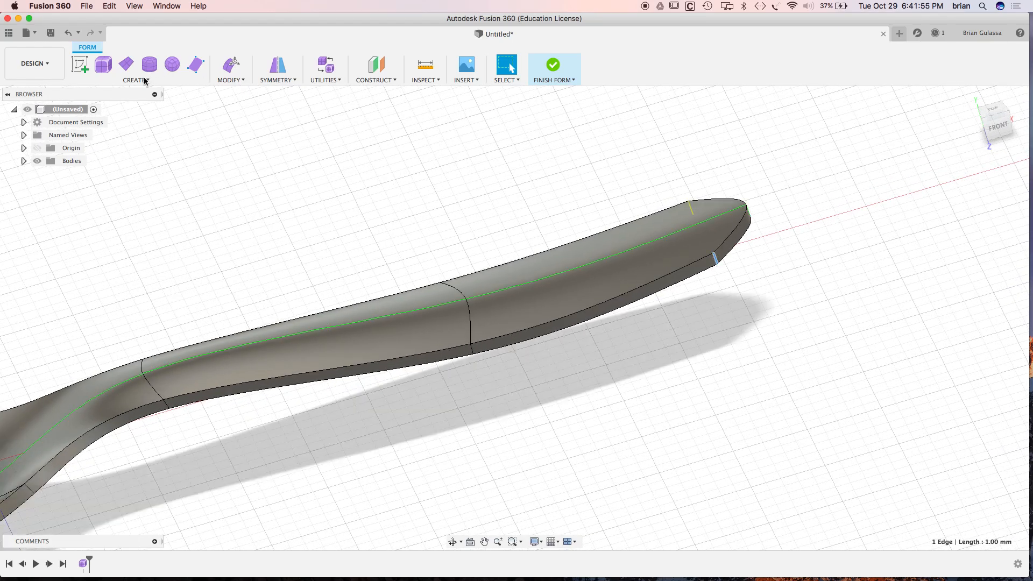
left_click(135, 71)
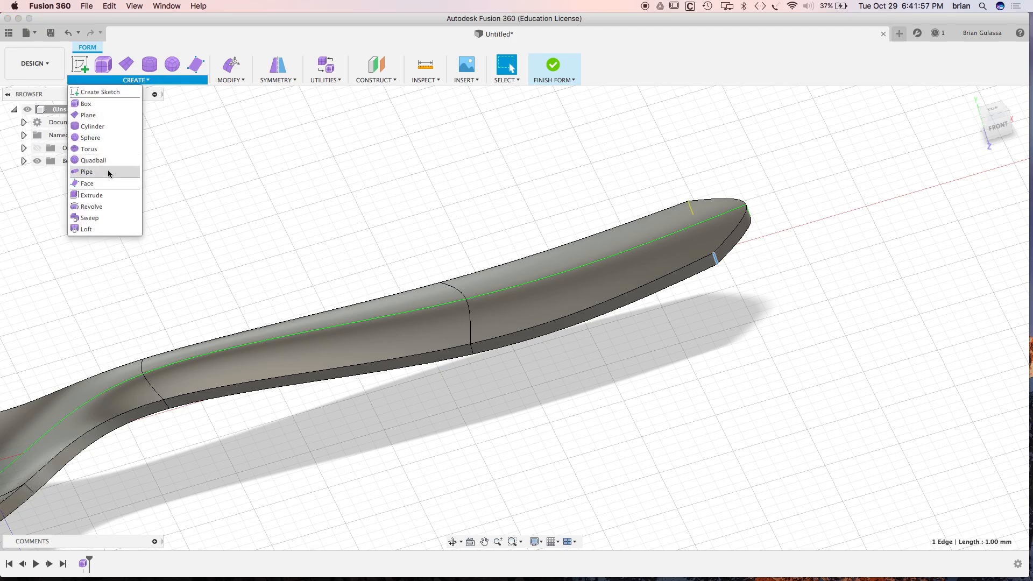
mouse_move(86, 183)
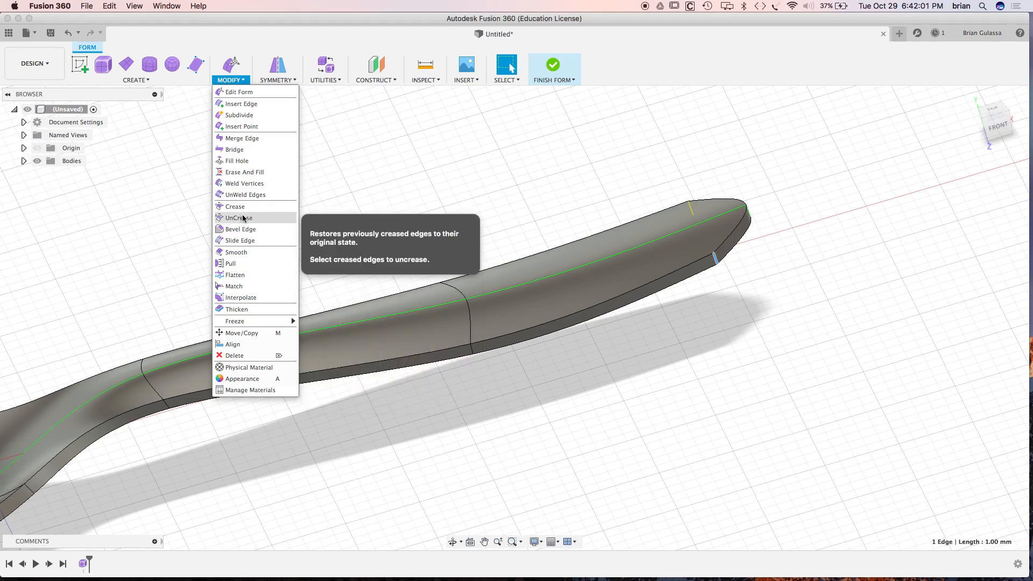
left_click(796, 324)
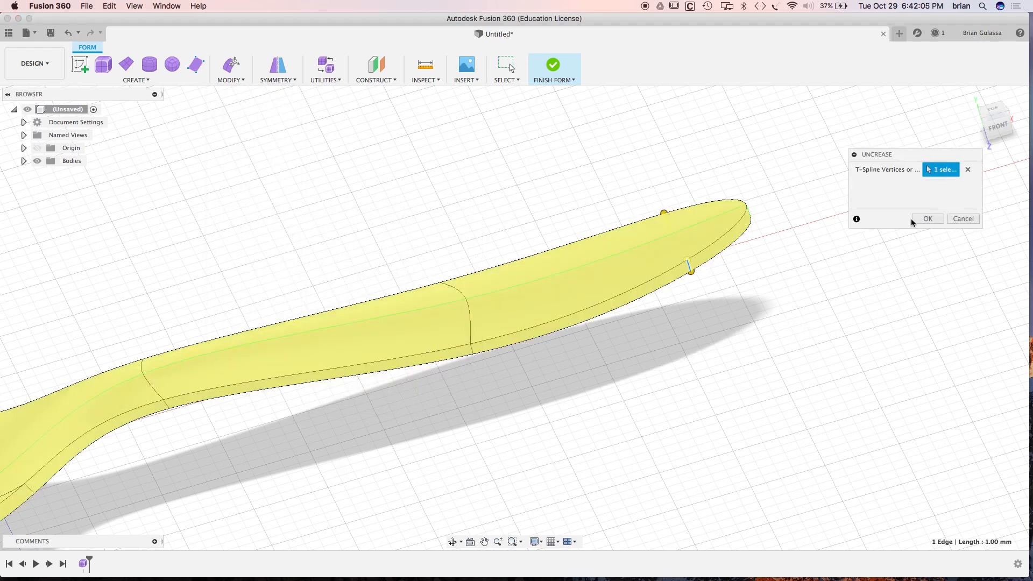
left_click(927, 218)
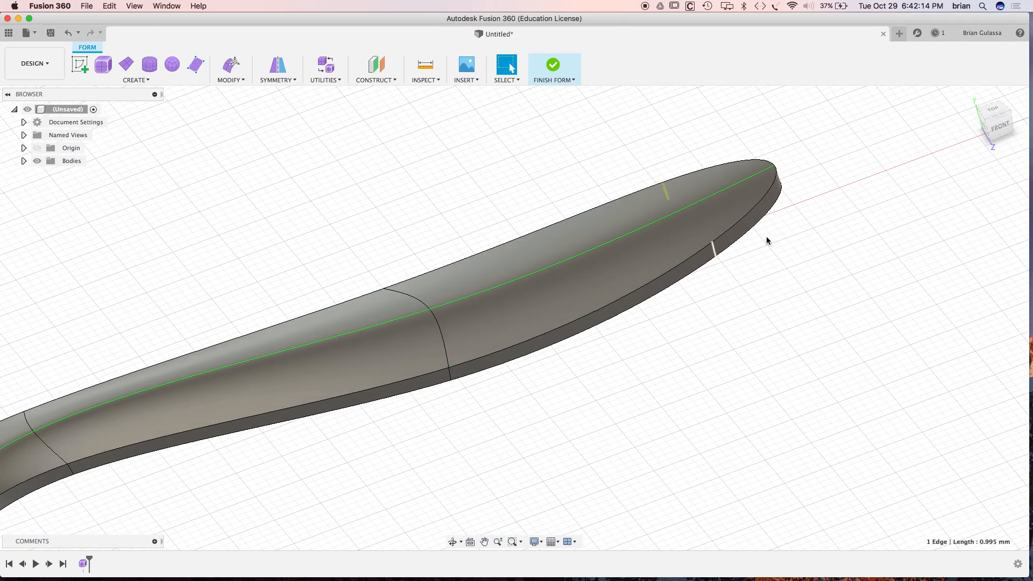
right_click(767, 241)
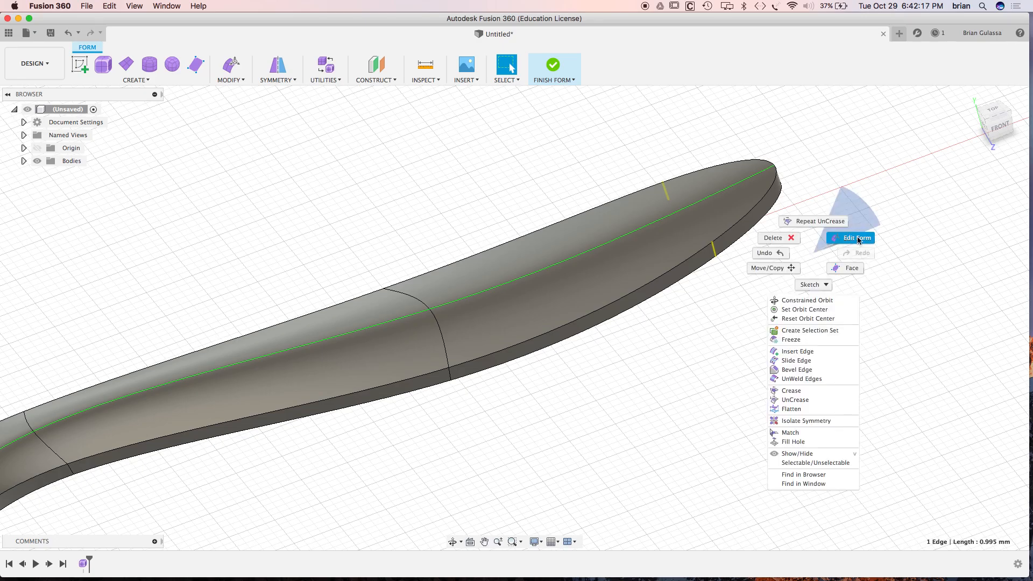
left_click(852, 238)
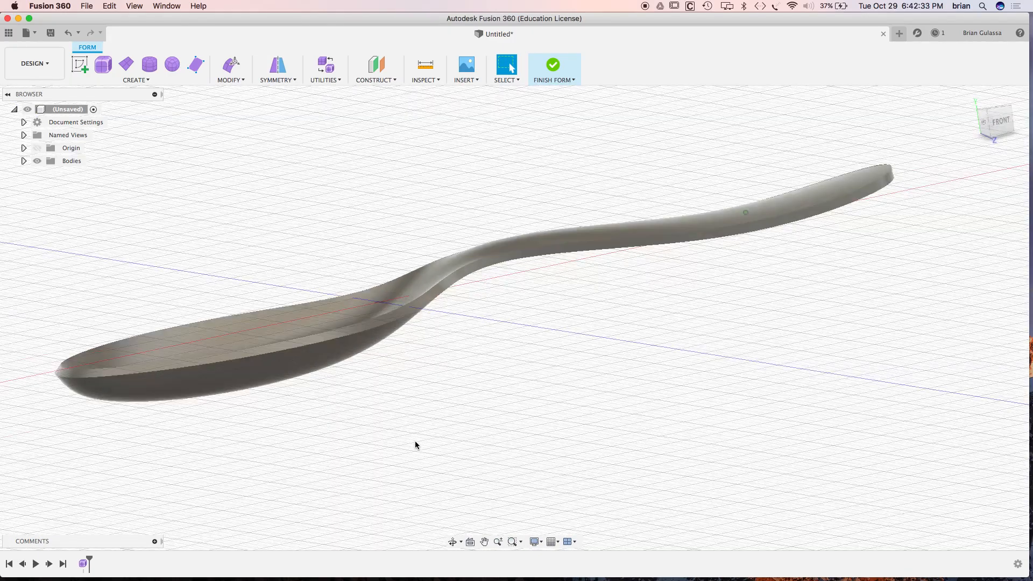
Finish the form and fillet the spoon's top rim edges at 0.5 mm
left_click_drag(415, 446, 455, 402)
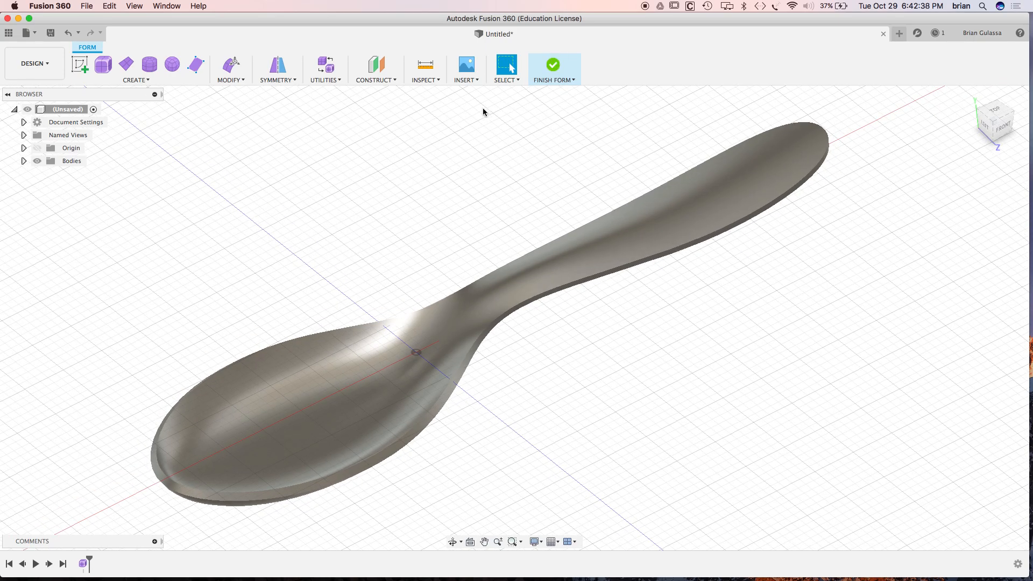
left_click(552, 66)
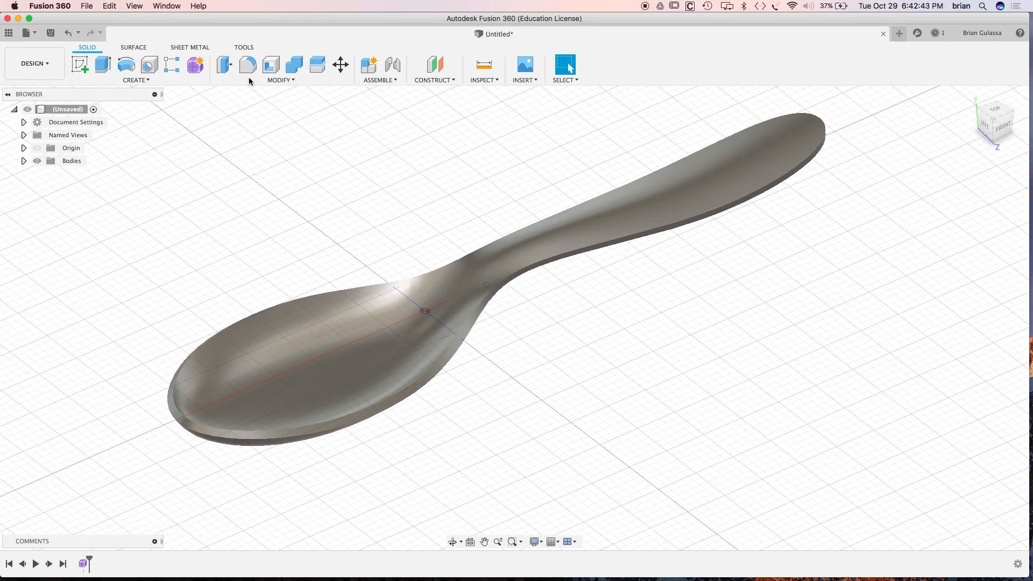
left_click(247, 64)
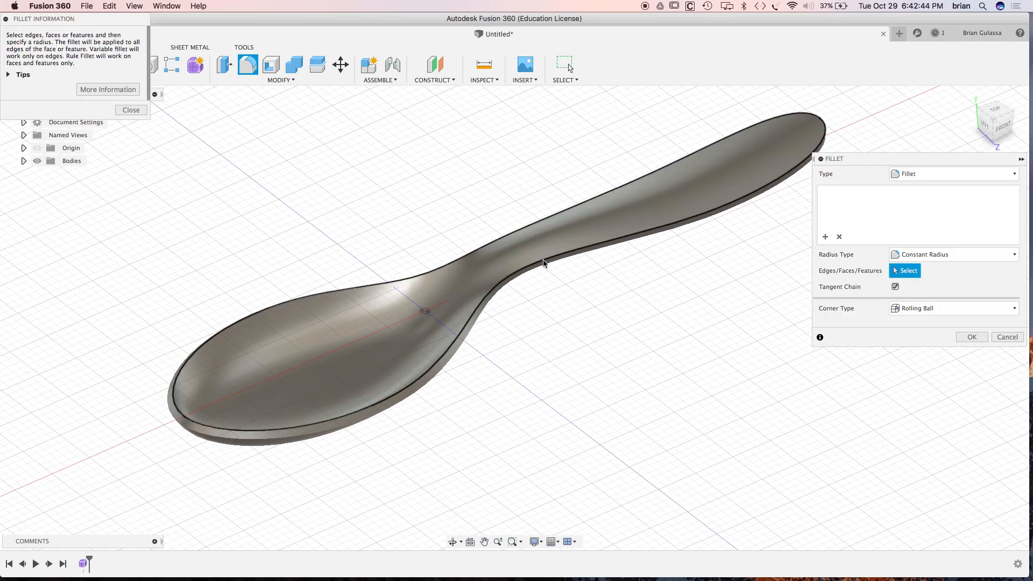
left_click(547, 258)
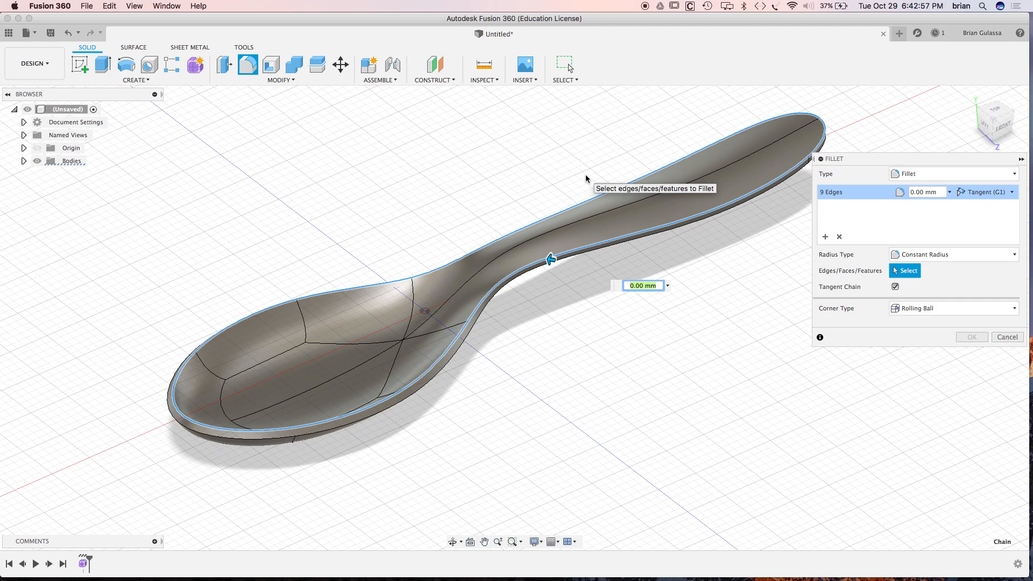
type("5")
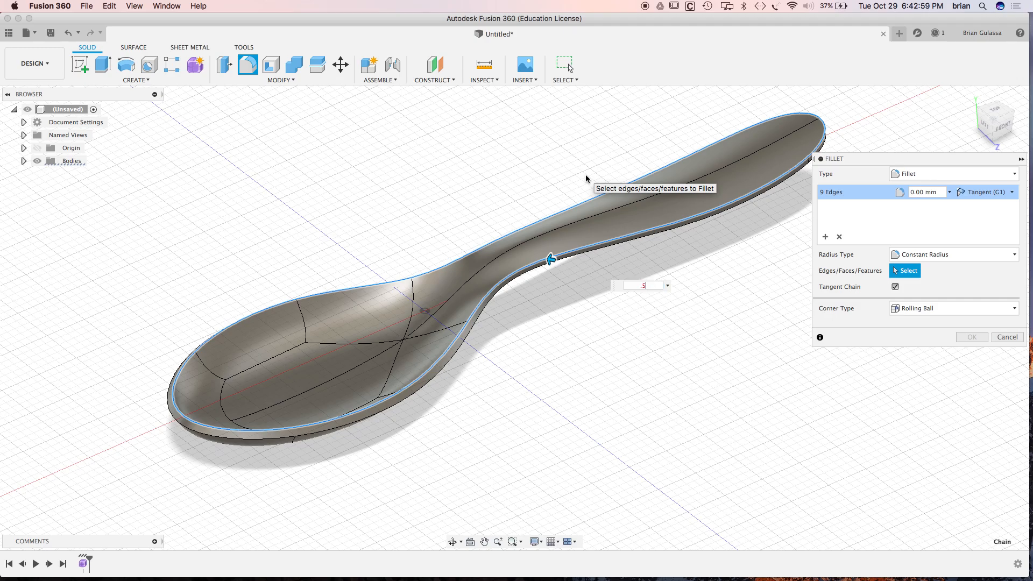
type(".5")
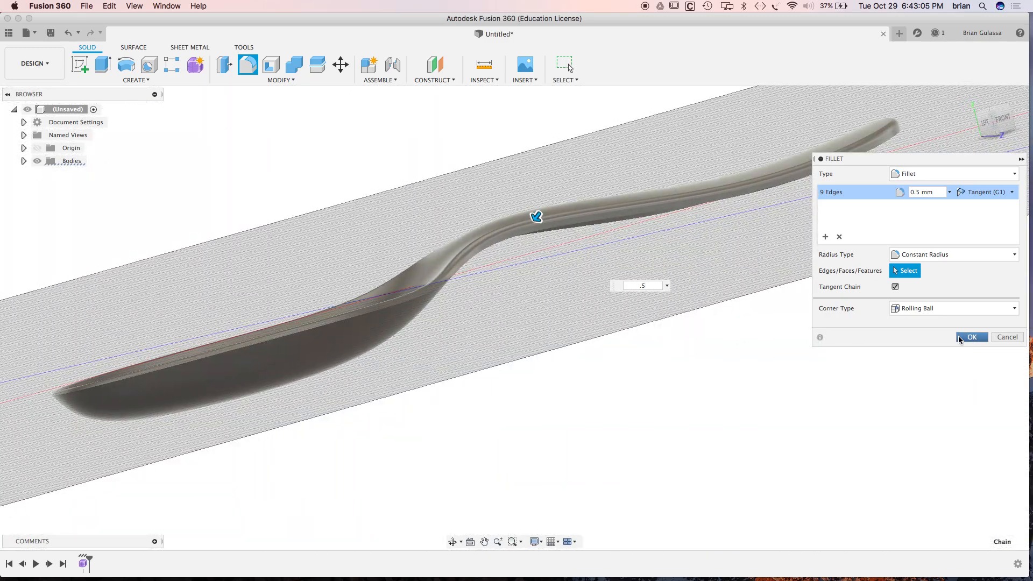
left_click(972, 337)
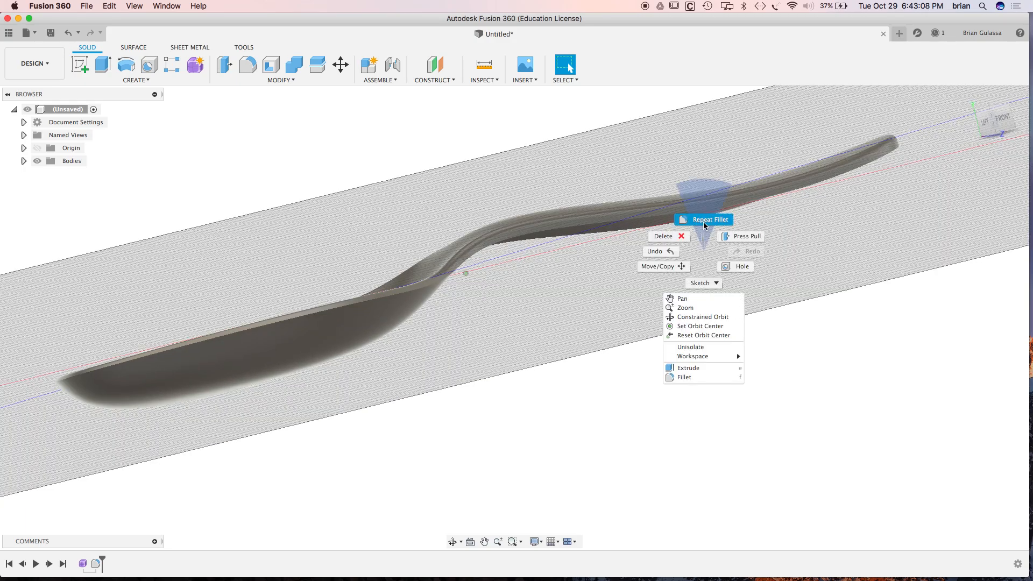
Repeat the fillet on the spoon's bottom rim edges at 0.4 mm
left_click(684, 376)
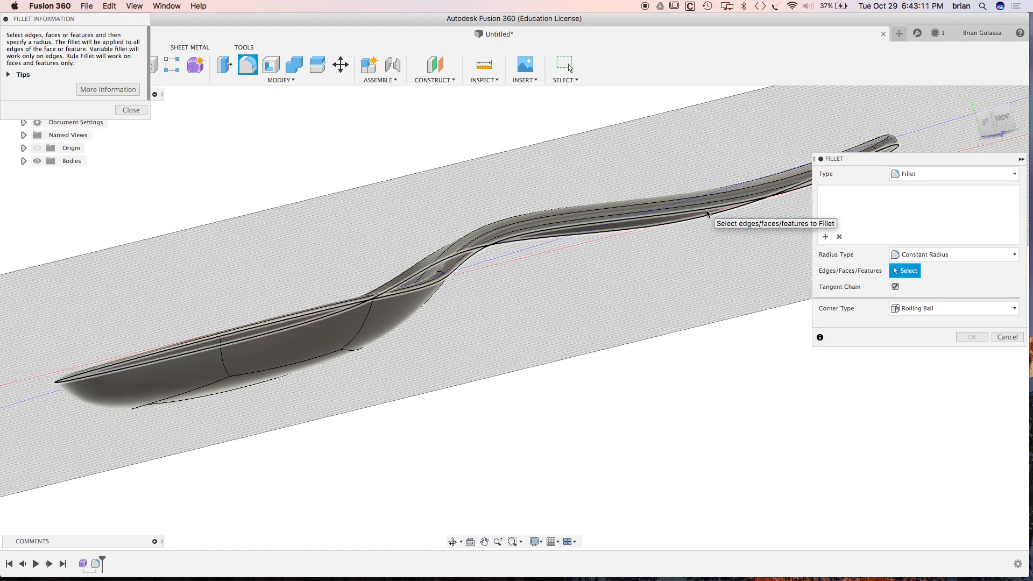
left_click(707, 214)
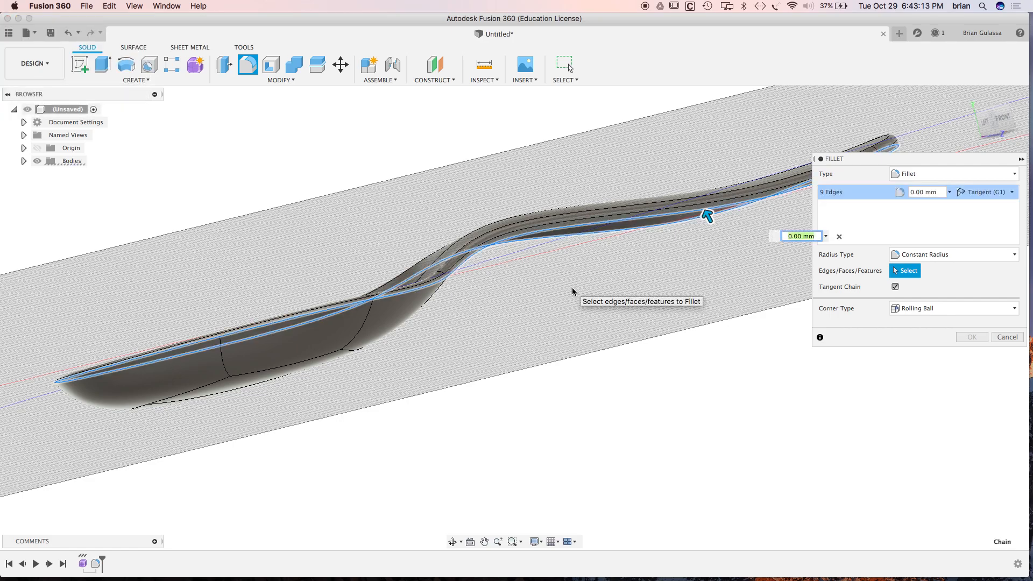
type(".4")
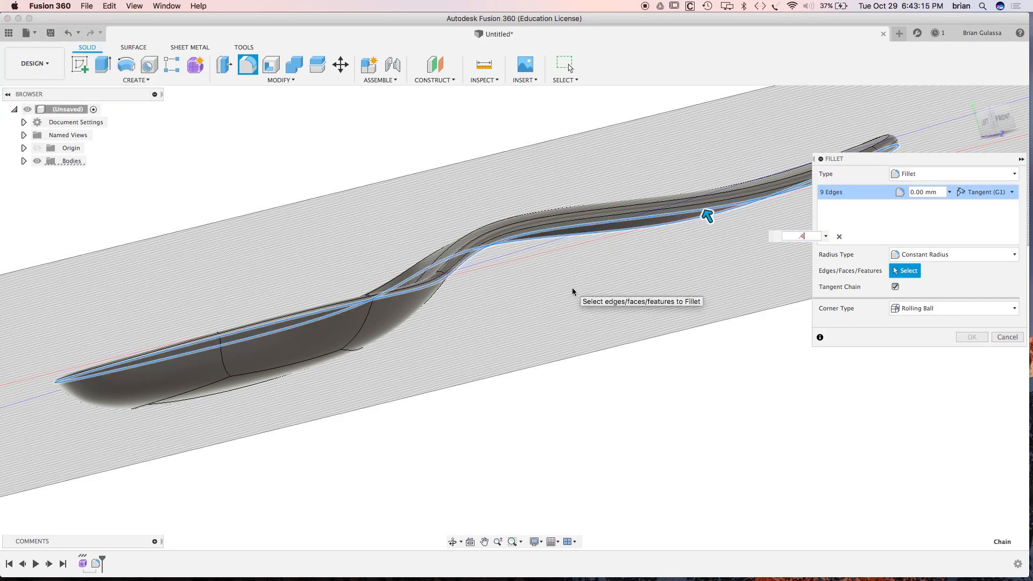
type(".4")
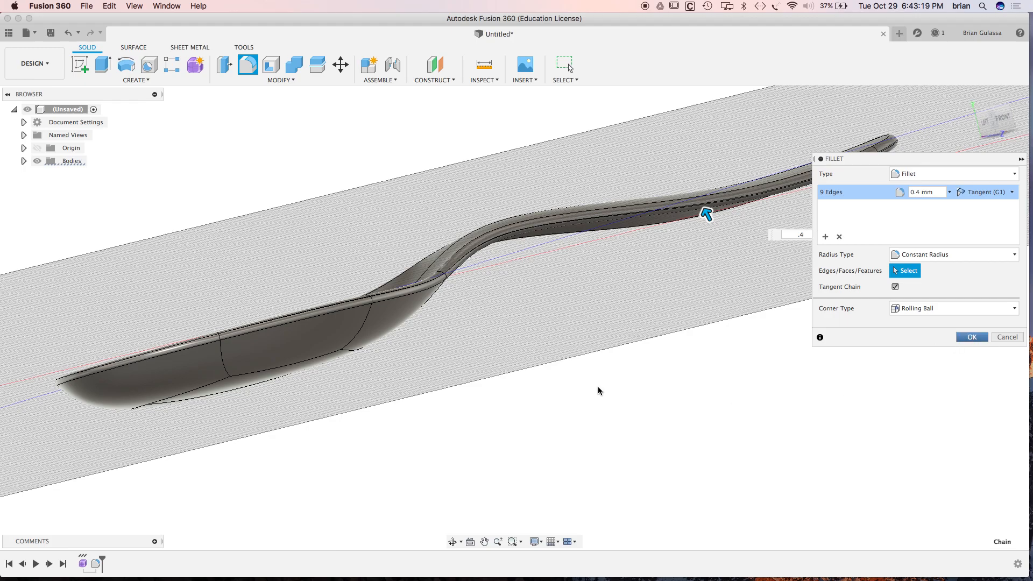
left_click(971, 337)
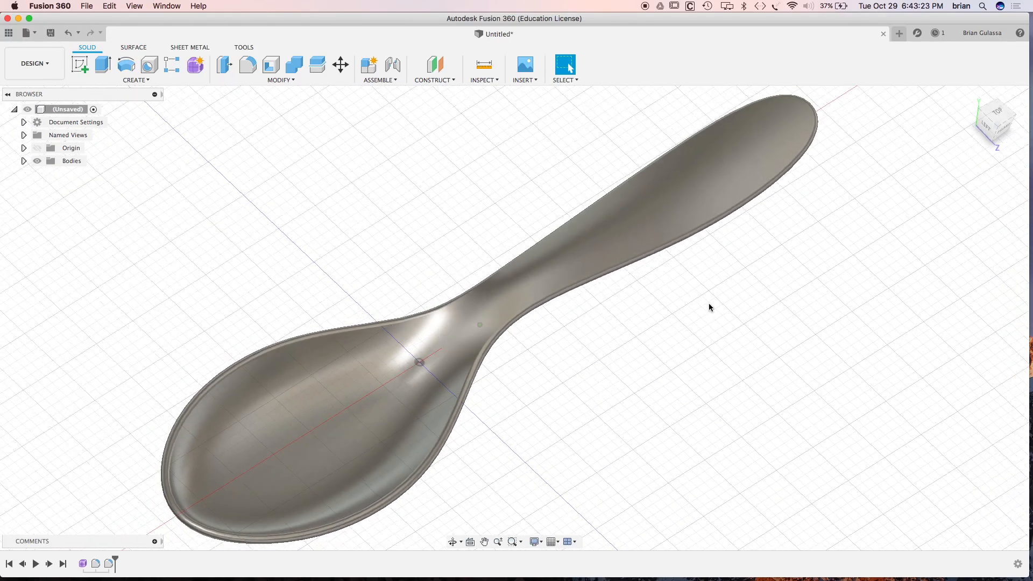
mouse_move(764, 209)
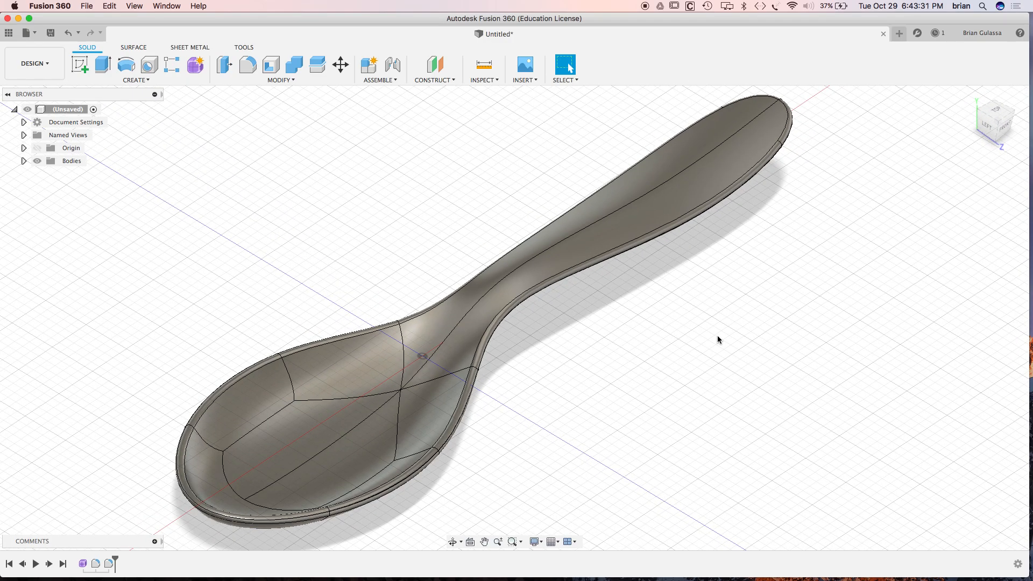
left_click_drag(718, 340, 504, 323)
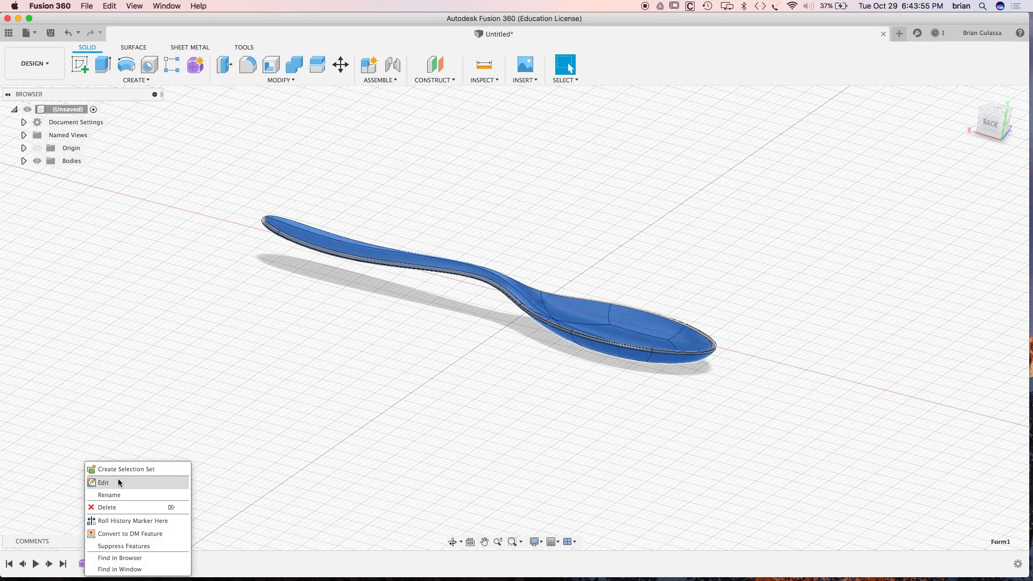
Reopen the spoon's form and push a bowl edge slightly downward
left_click(103, 482)
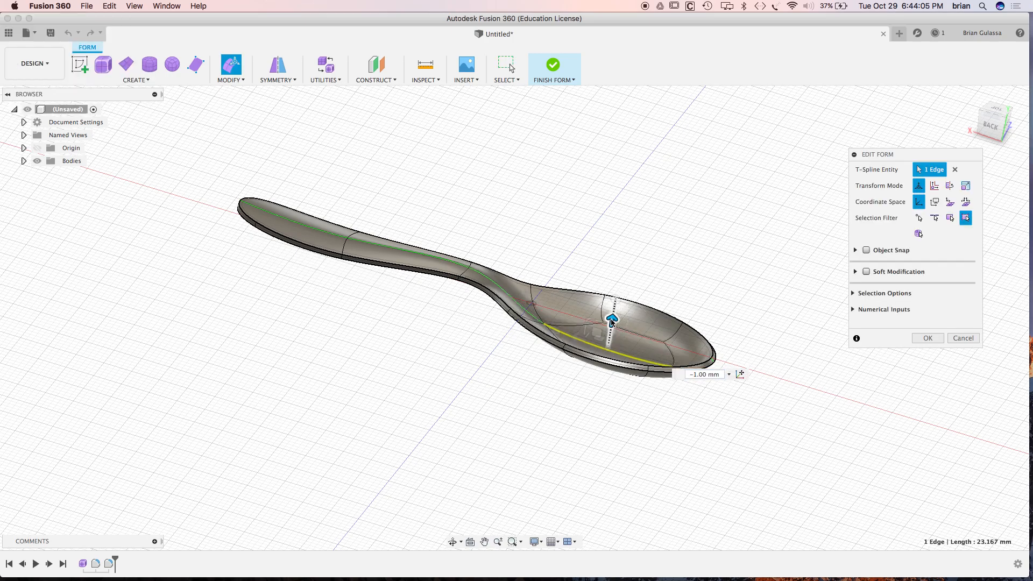
left_click_drag(610, 318, 610, 326)
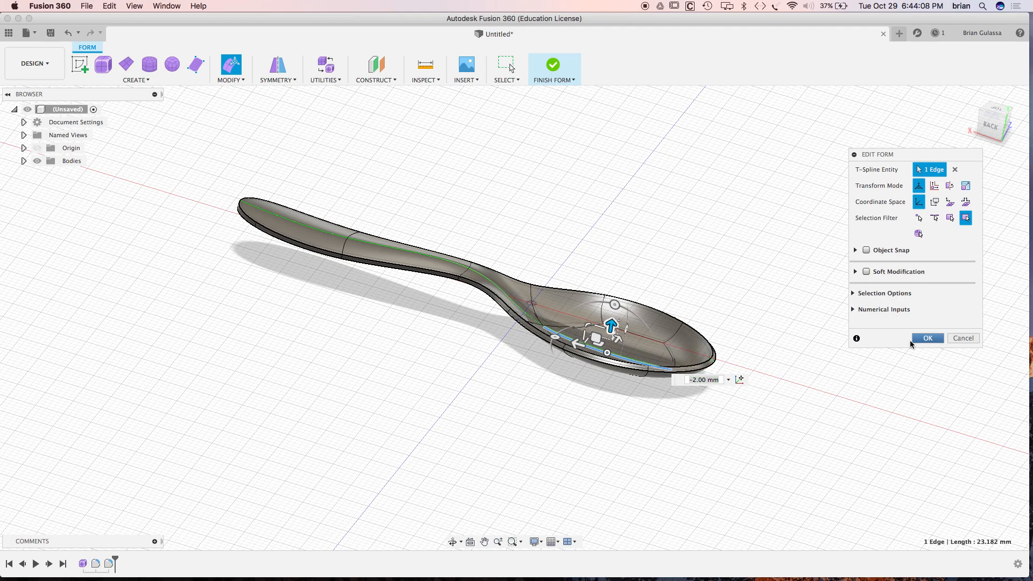
left_click(927, 338)
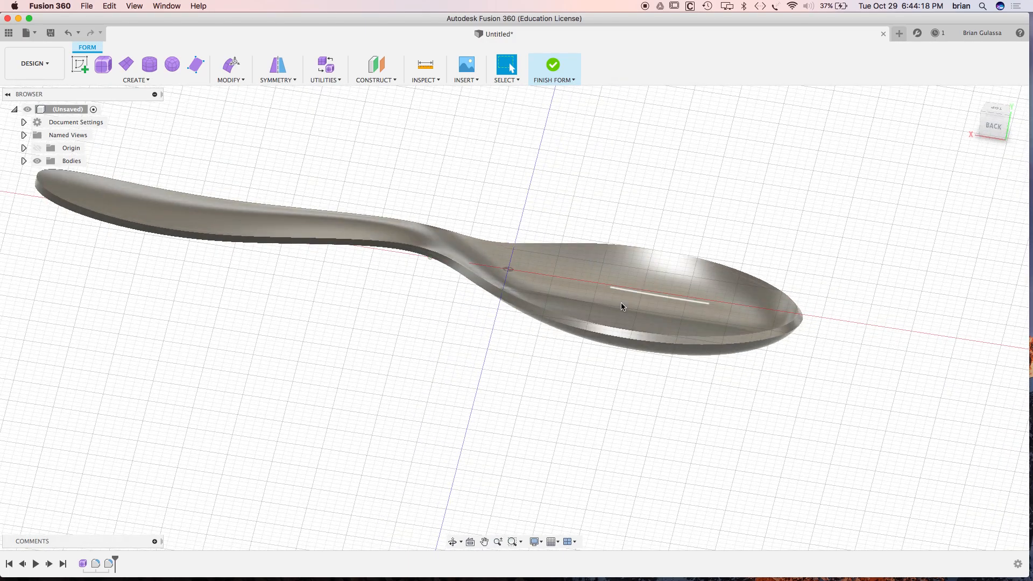
Use Edit Form to push the bowl's centre edge further down
left_click_drag(623, 307, 586, 333)
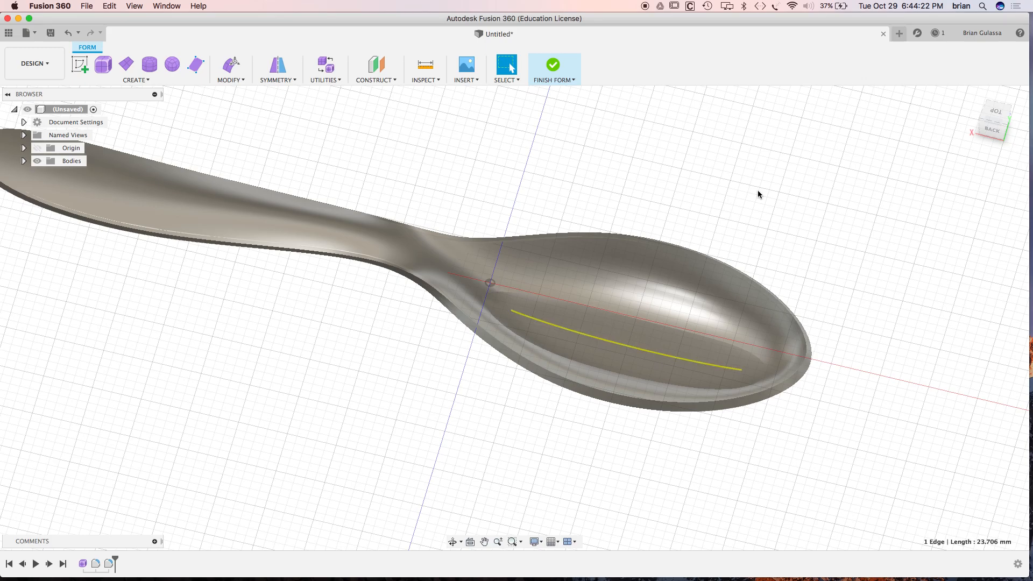
right_click(757, 194)
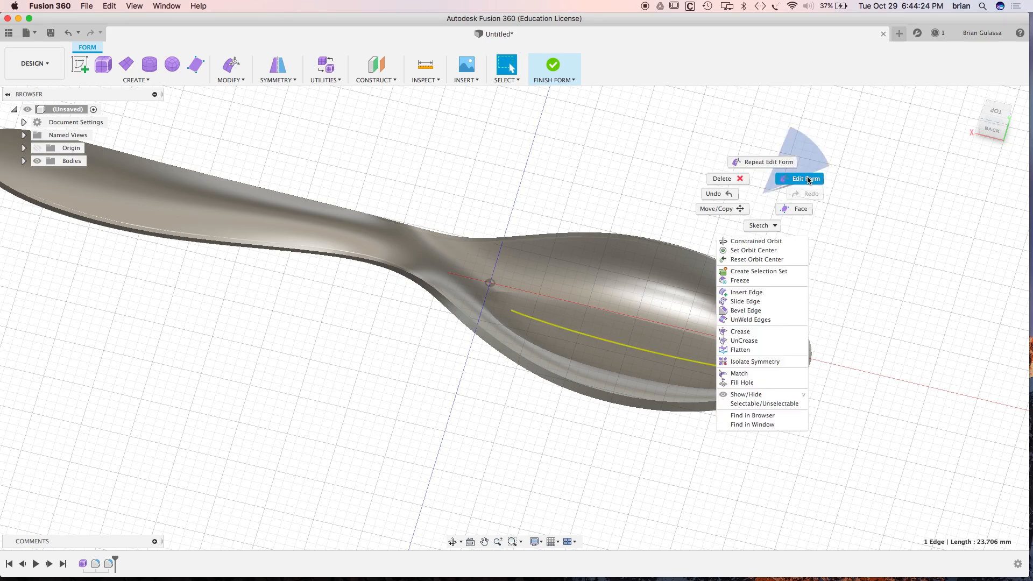
left_click(800, 179)
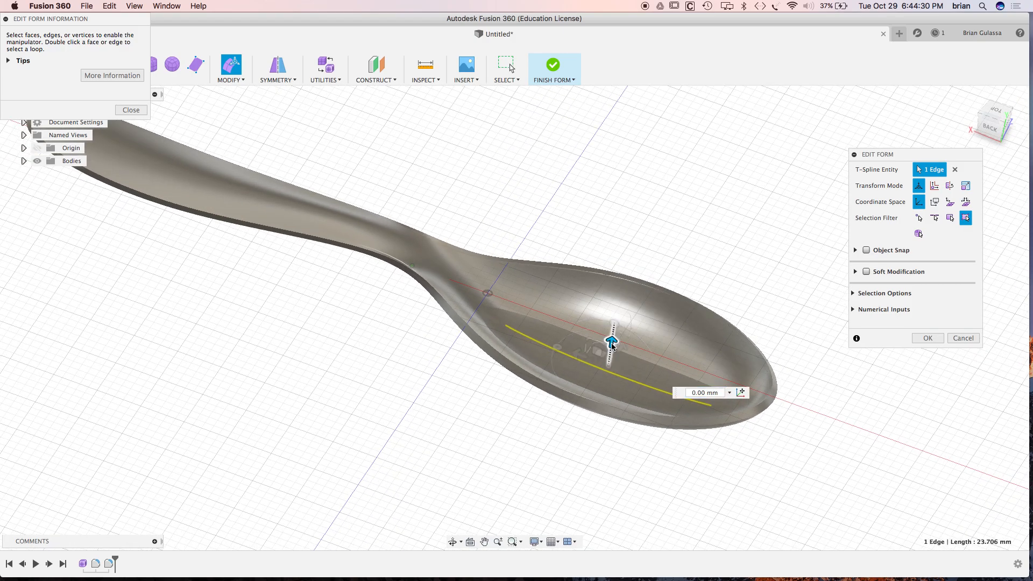
left_click_drag(611, 343, 609, 356)
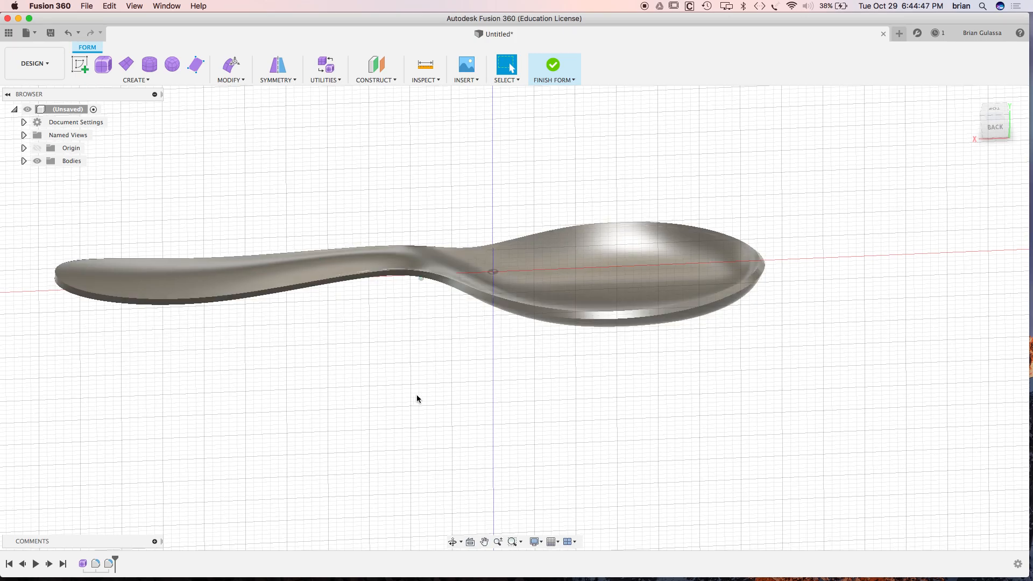
left_click_drag(417, 399, 347, 285)
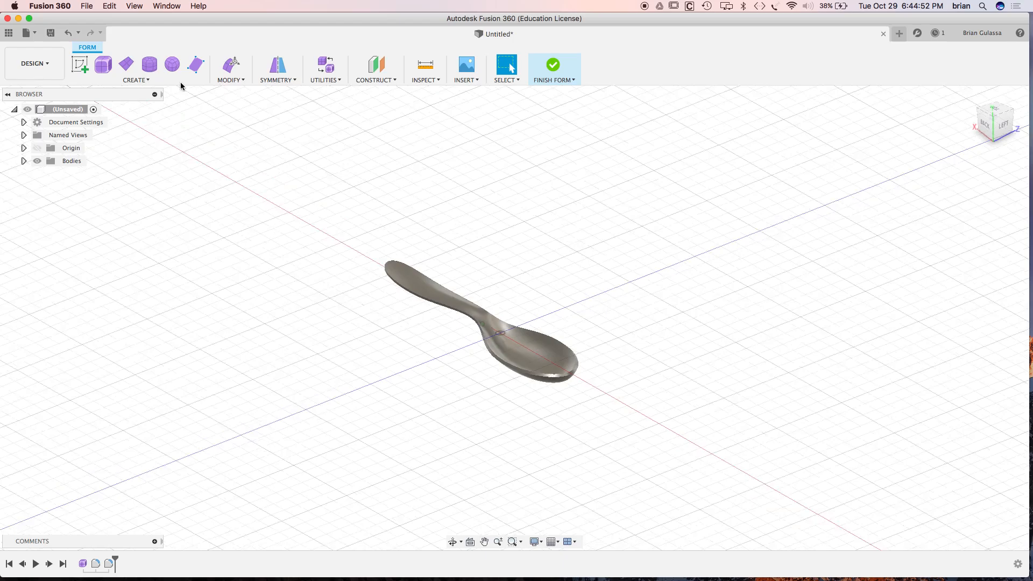
Finish the form, dismiss the fillet error, and re-edit Fillet2 to 0.2 mm
left_click(135, 70)
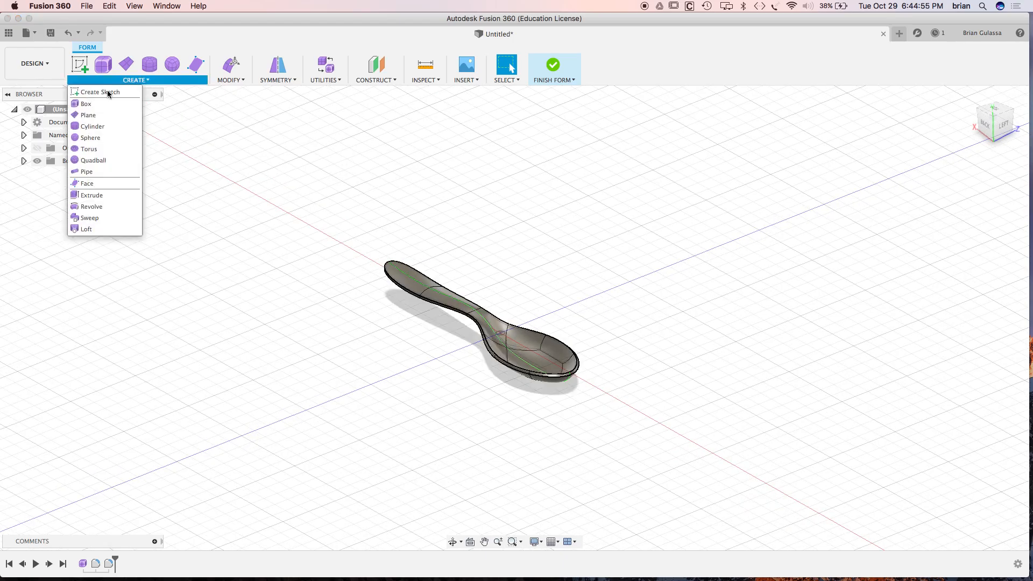
mouse_move(99, 92)
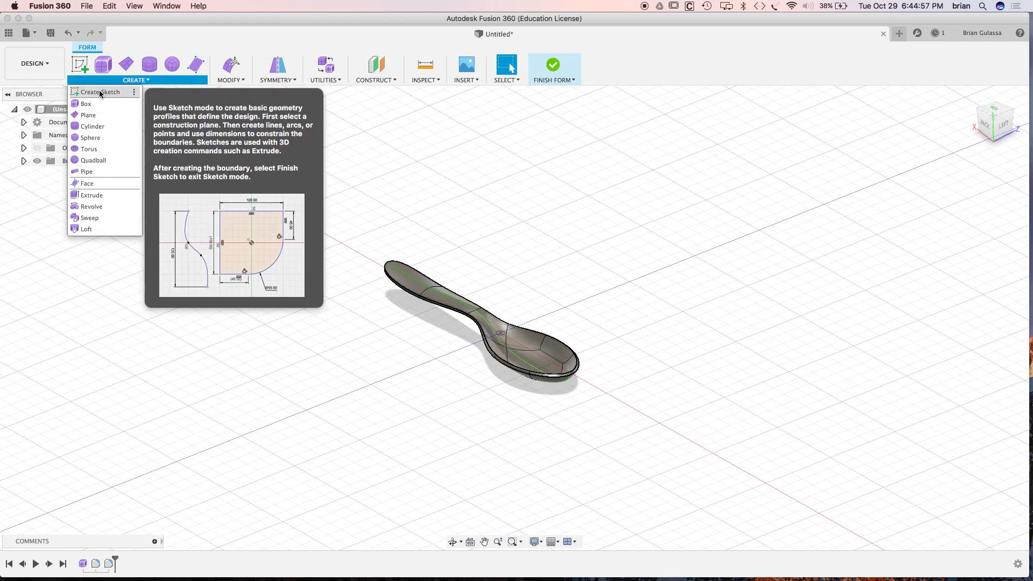
left_click(657, 244)
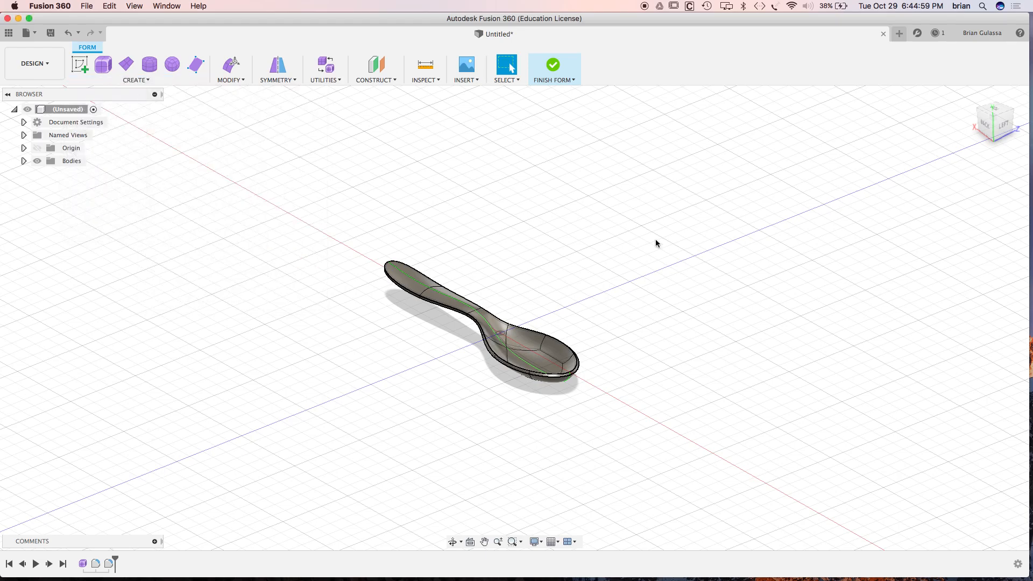
mouse_move(404, 353)
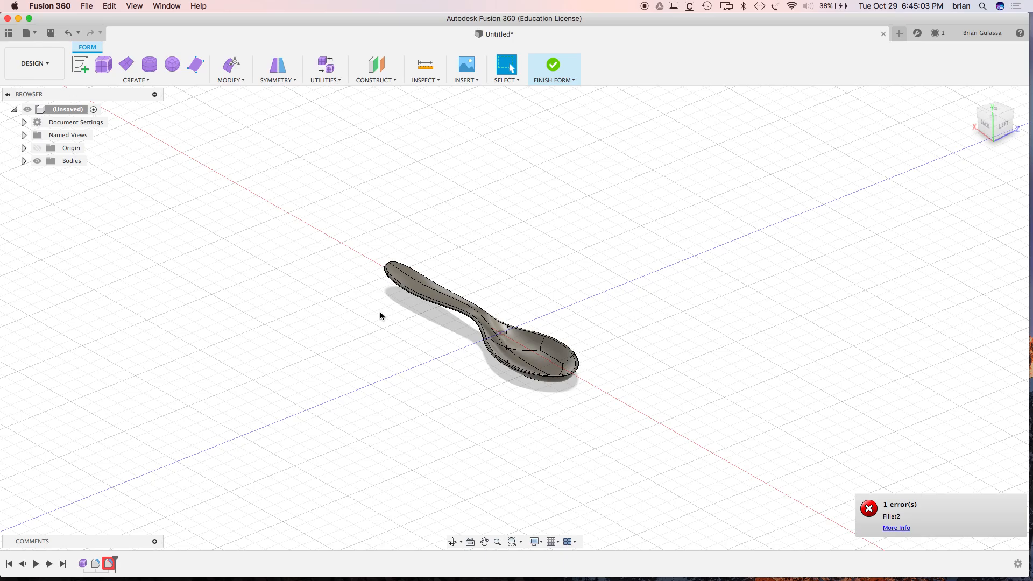
left_click(554, 69)
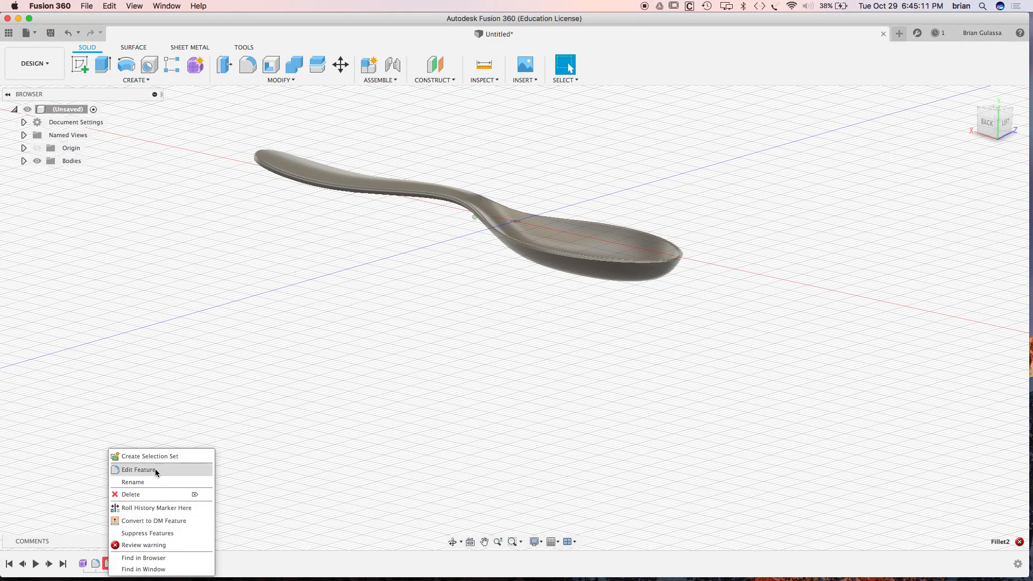
left_click(138, 470)
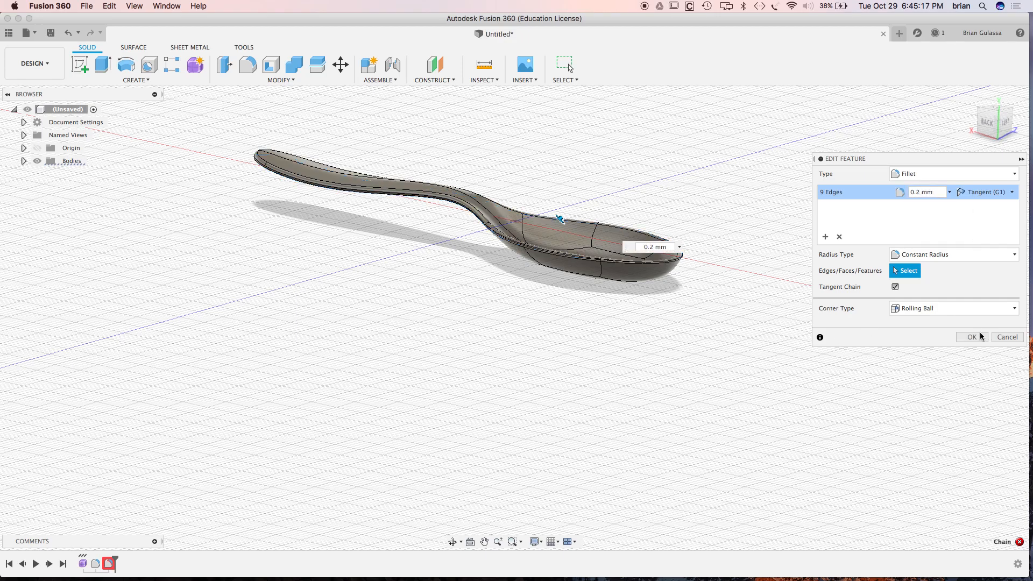
left_click(971, 337)
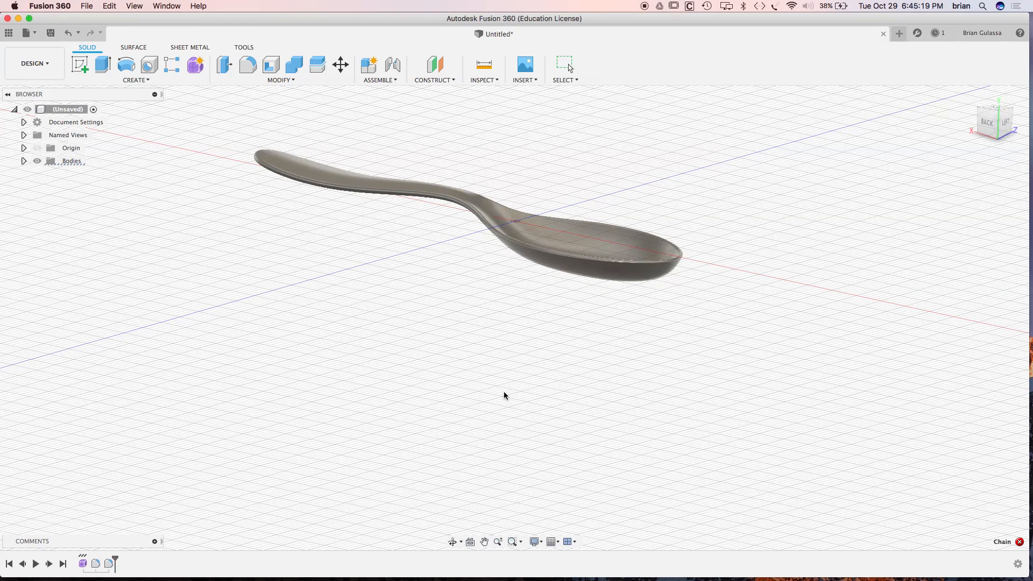